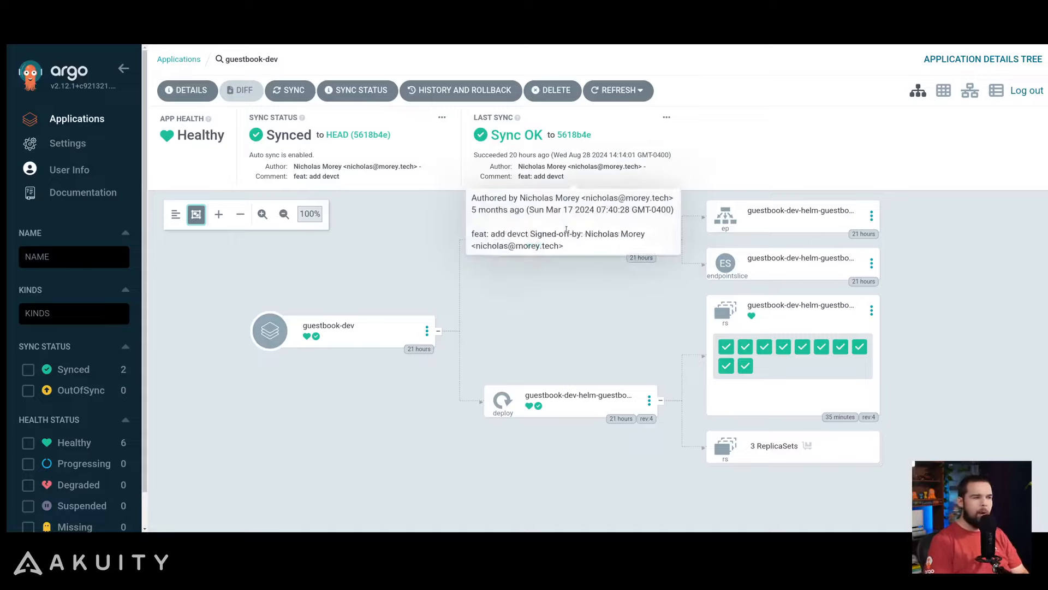
mouse_move(591, 438)
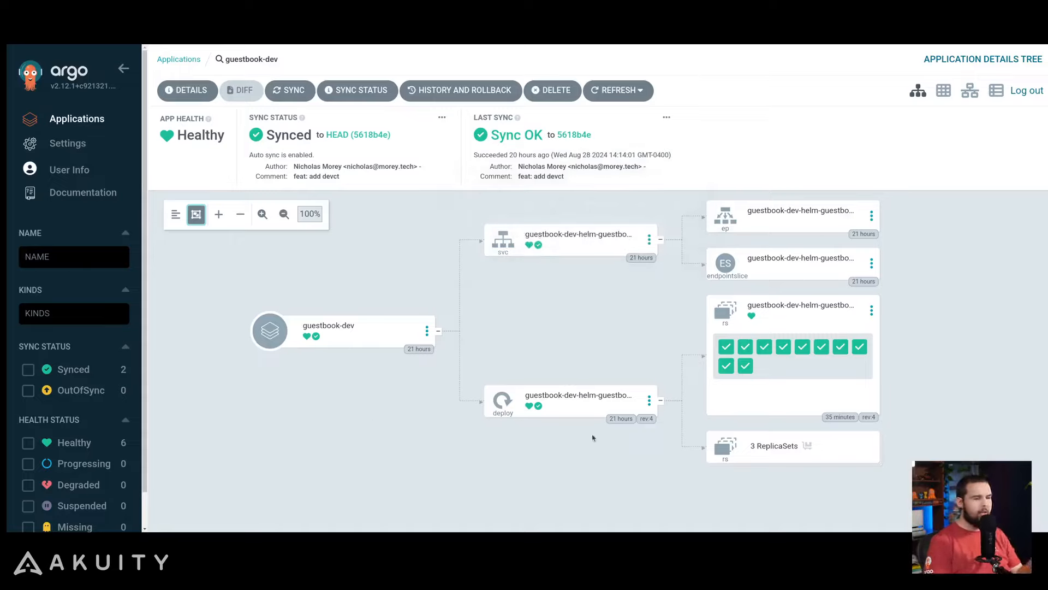
mouse_move(619, 457)
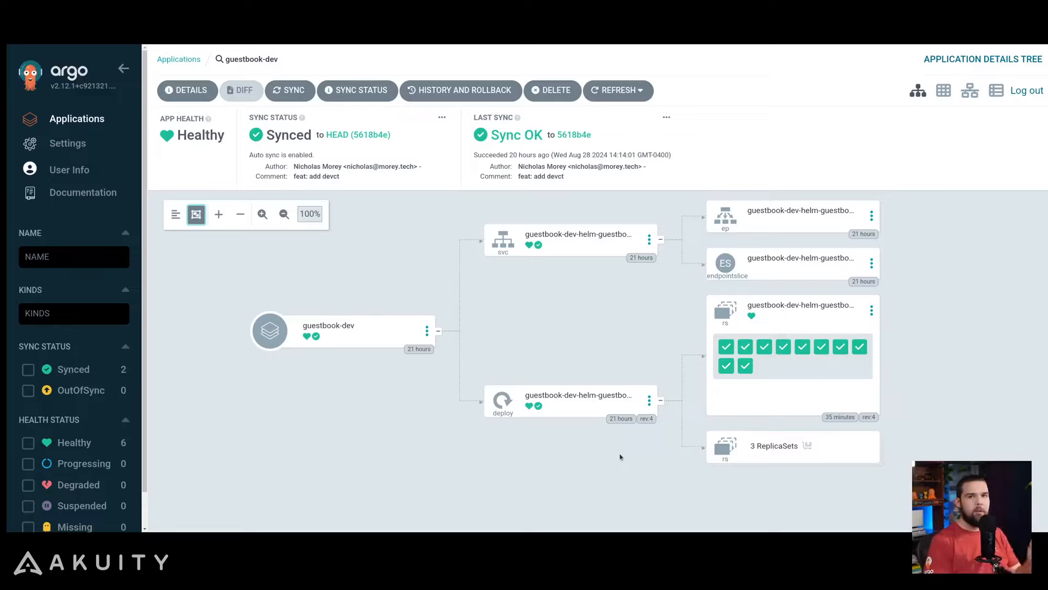
mouse_move(627, 446)
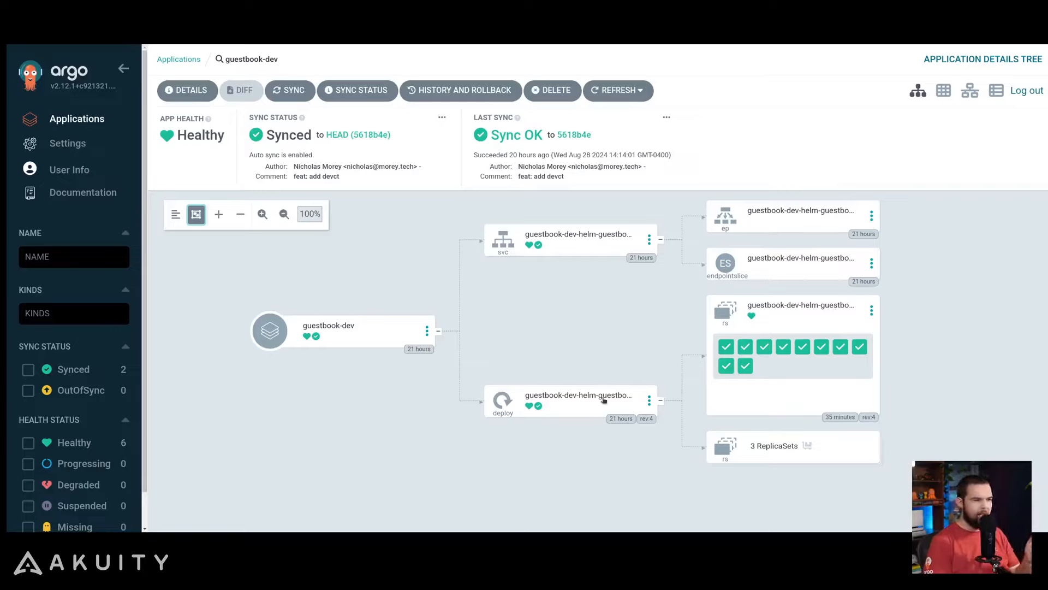
mouse_move(576, 418)
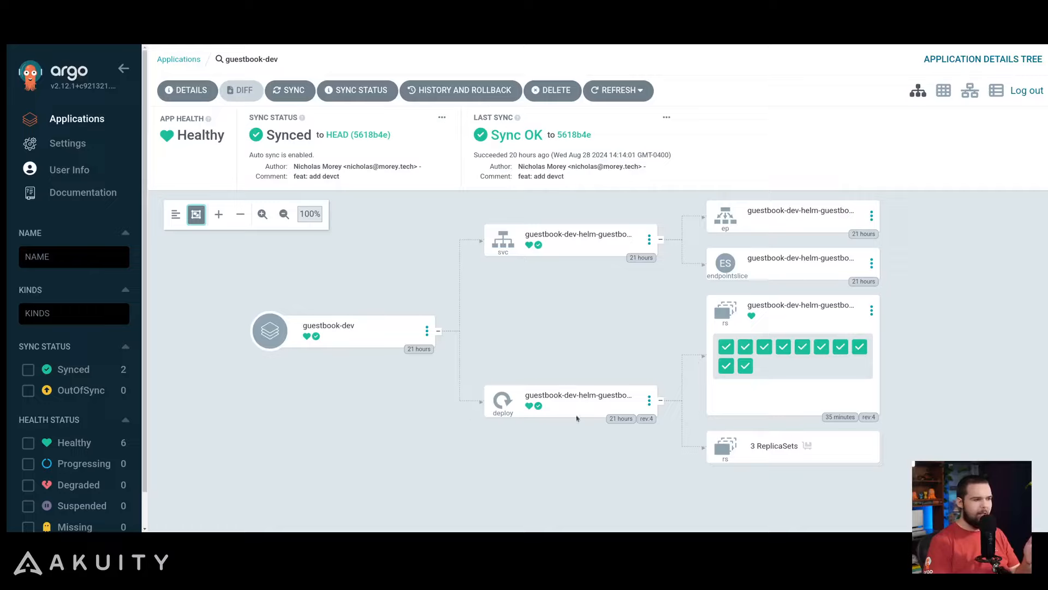
mouse_move(822, 343)
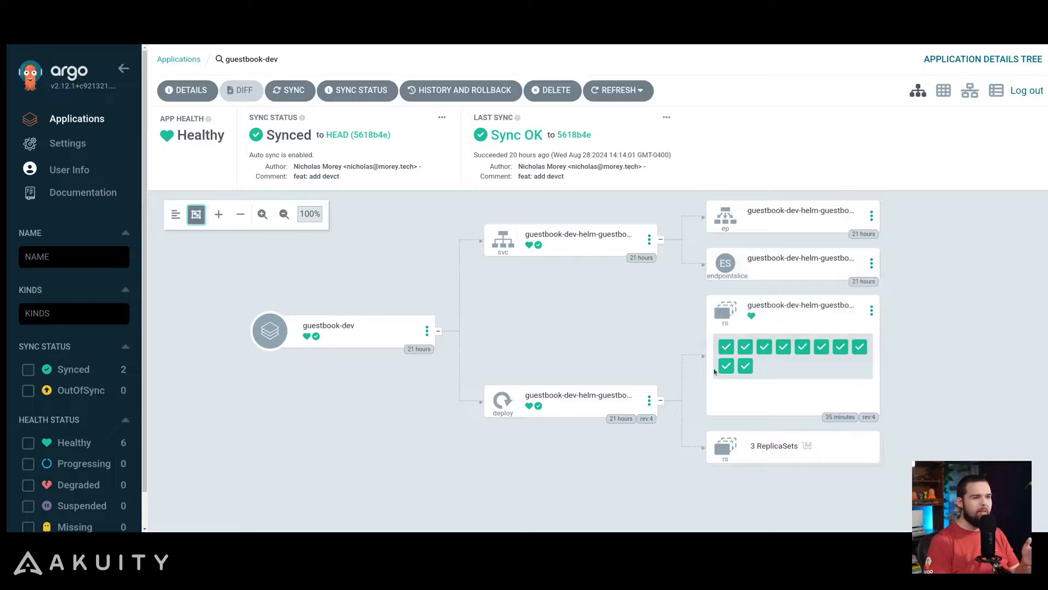
mouse_move(796, 377)
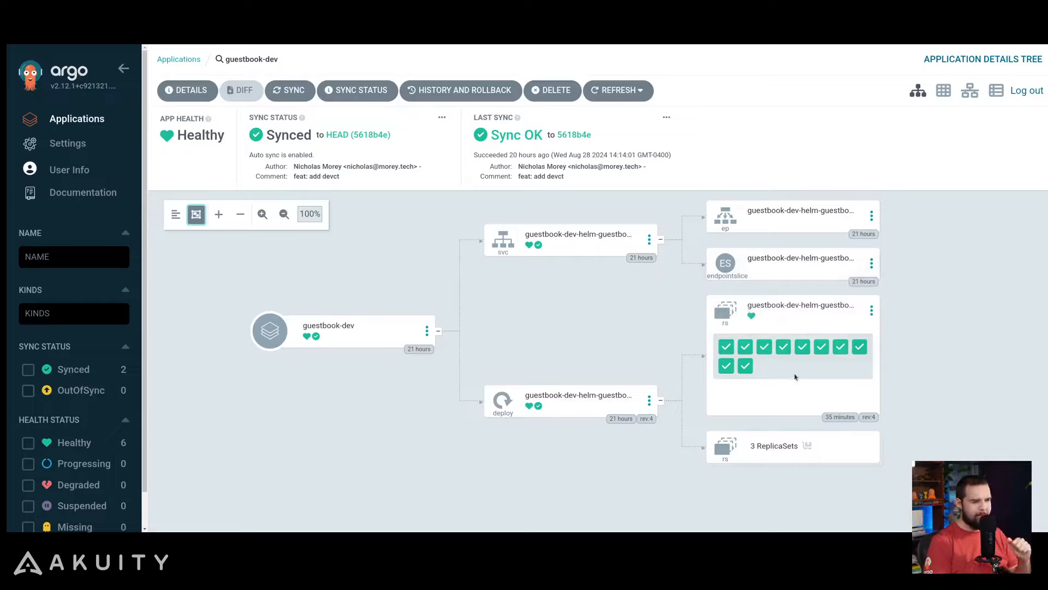
mouse_move(574, 357)
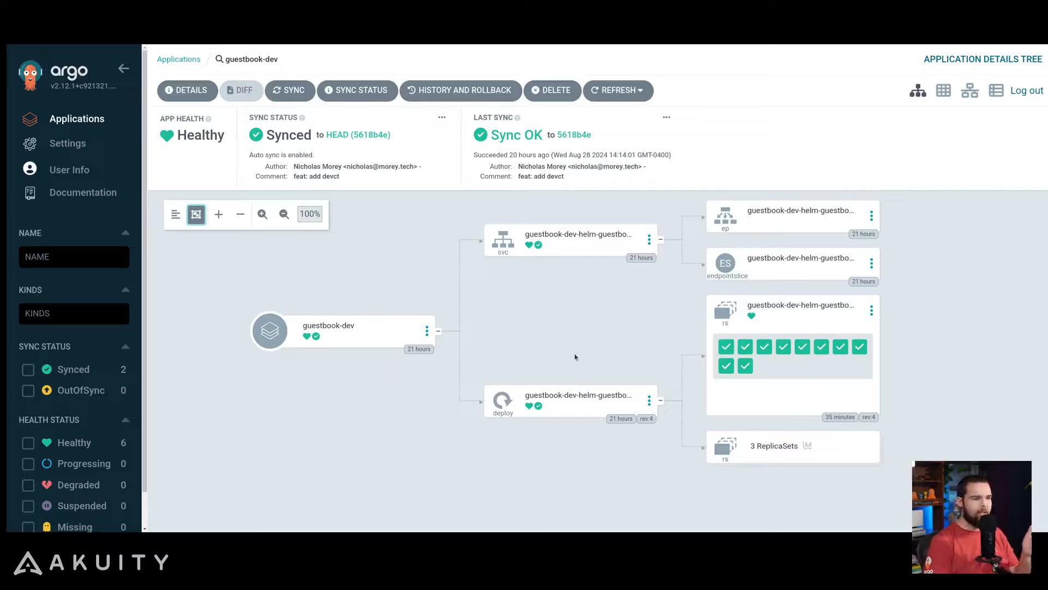
mouse_move(250, 174)
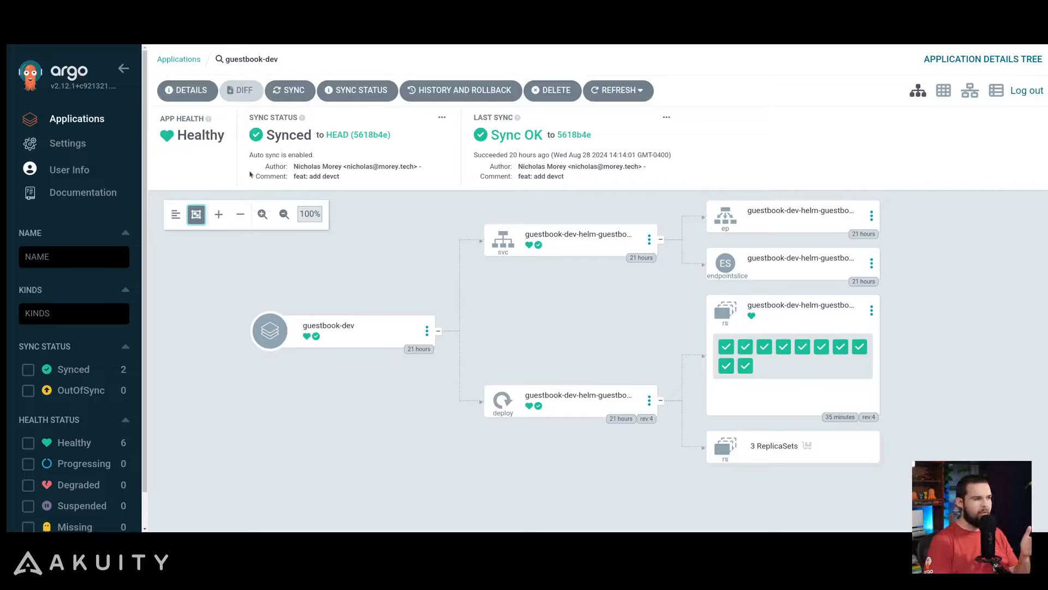
mouse_move(550, 313)
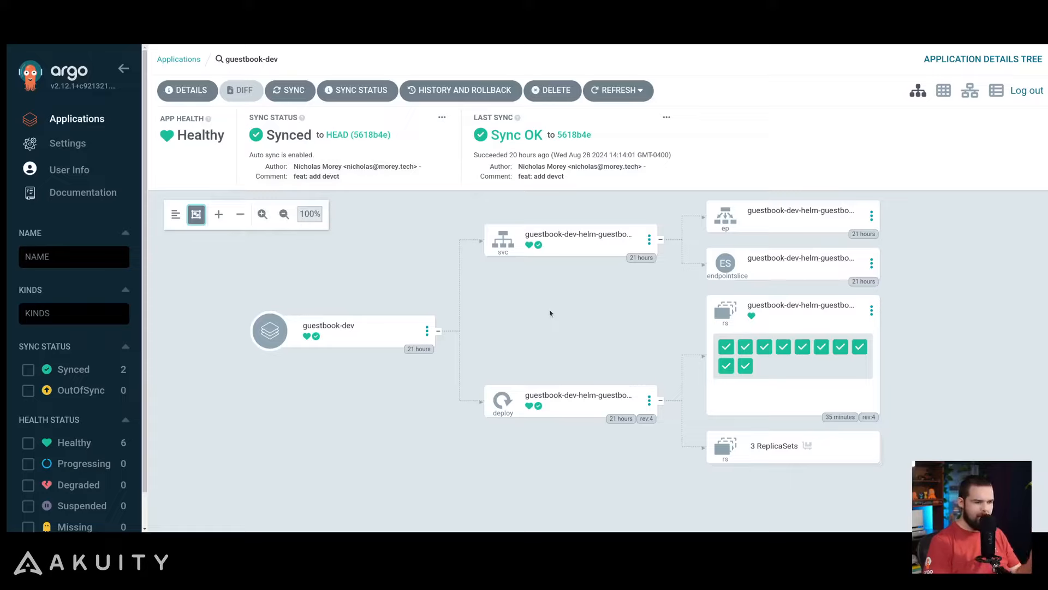
mouse_move(595, 406)
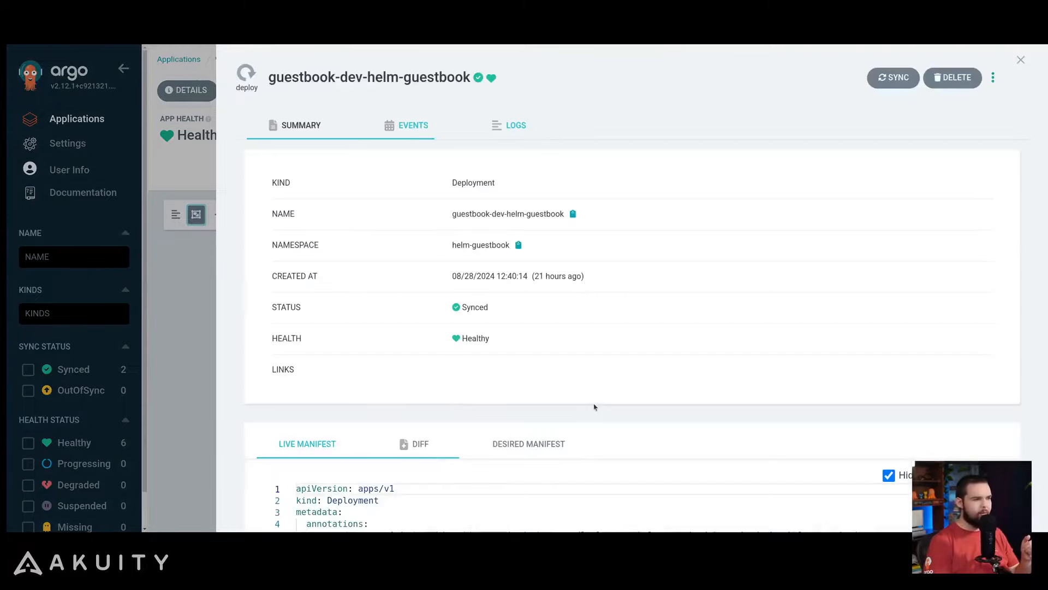
Review the guestbook-dev-helm-guestbook deployment's replica scaling events and return to the tree
left_click(300, 125)
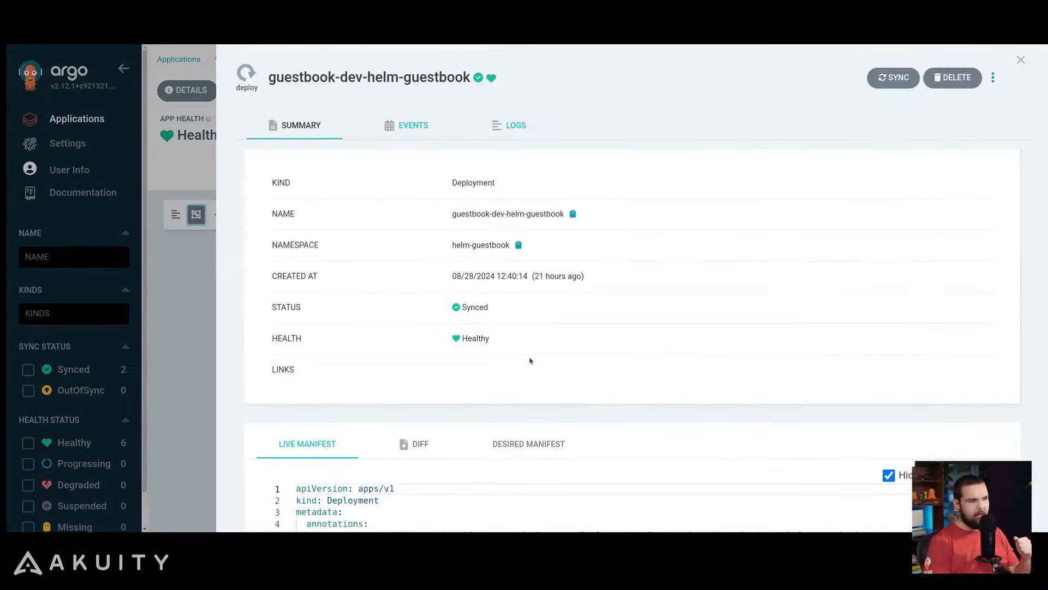
left_click(405, 125)
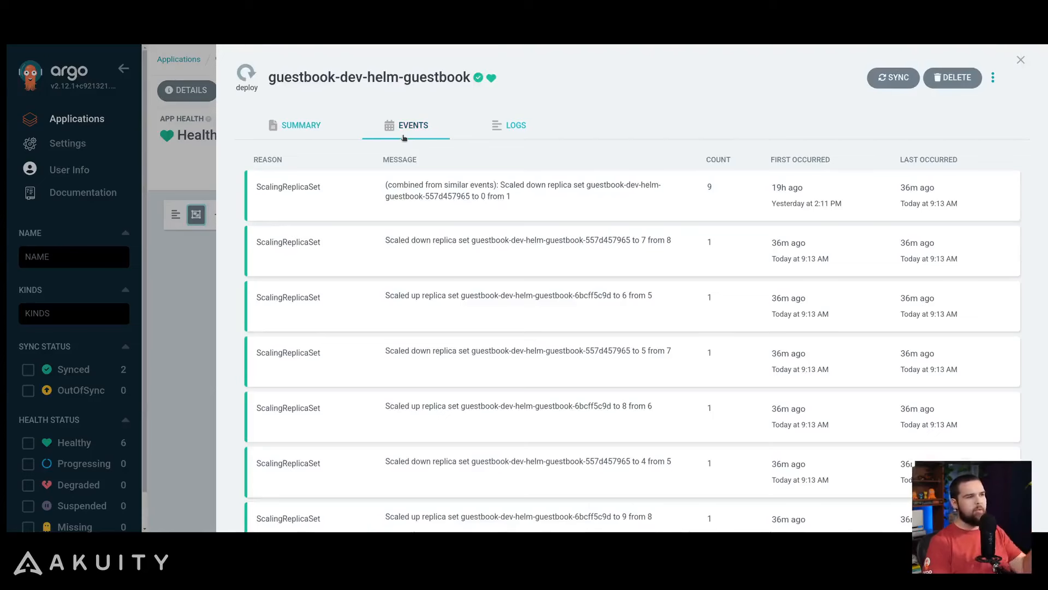
left_click(516, 125)
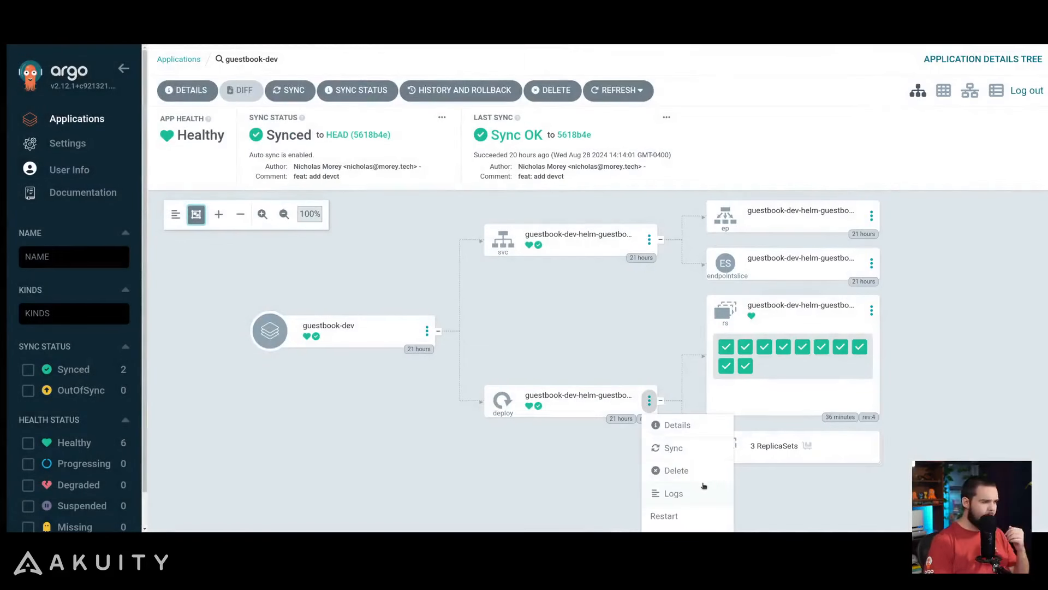
mouse_move(684, 447)
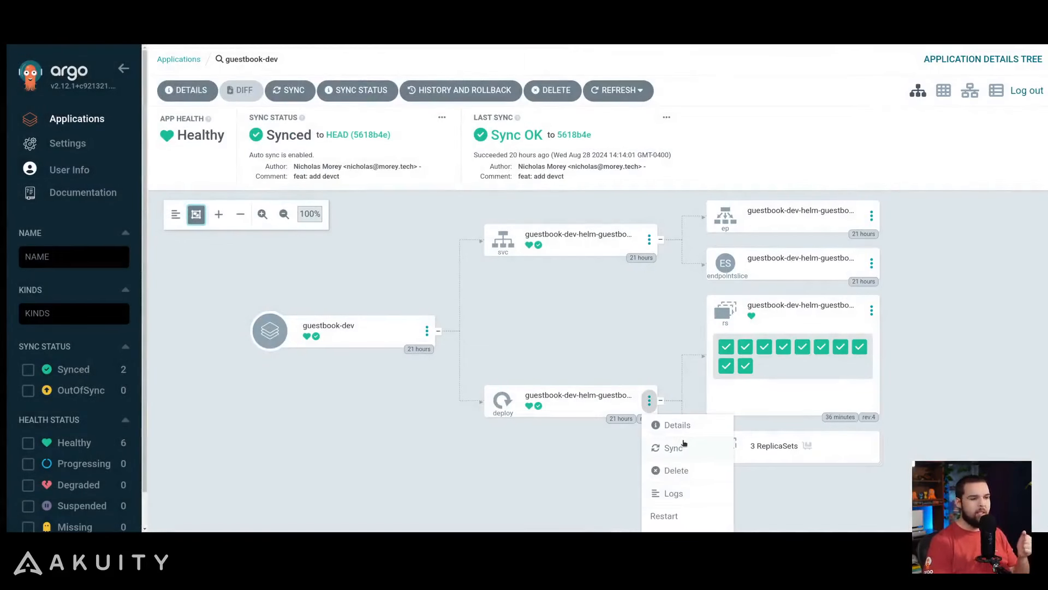
Restart the guestbook-dev-helm-guestbook deployment and confirm it
left_click(664, 515)
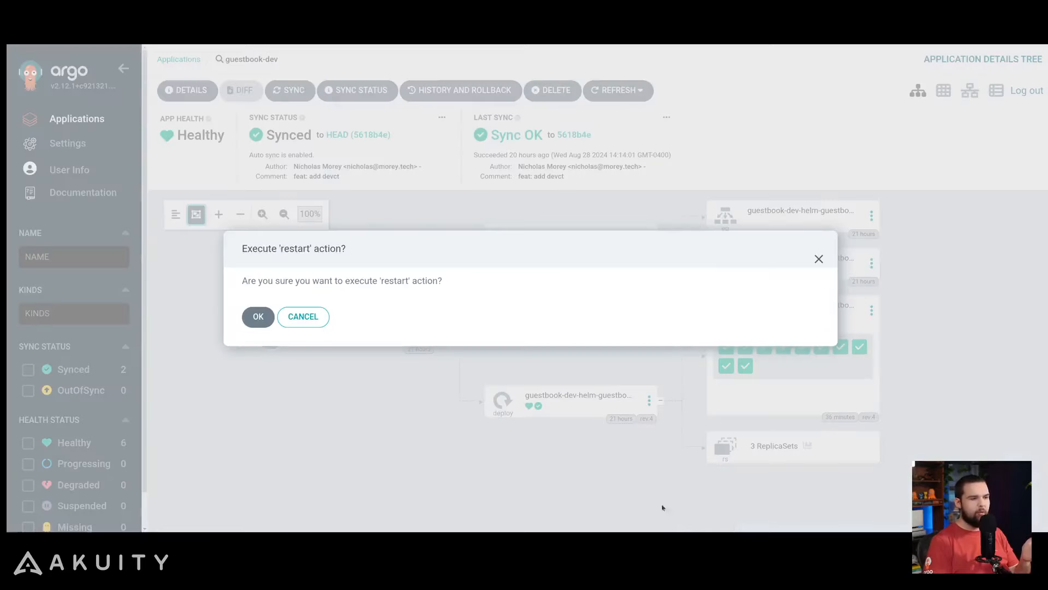
left_click(259, 316)
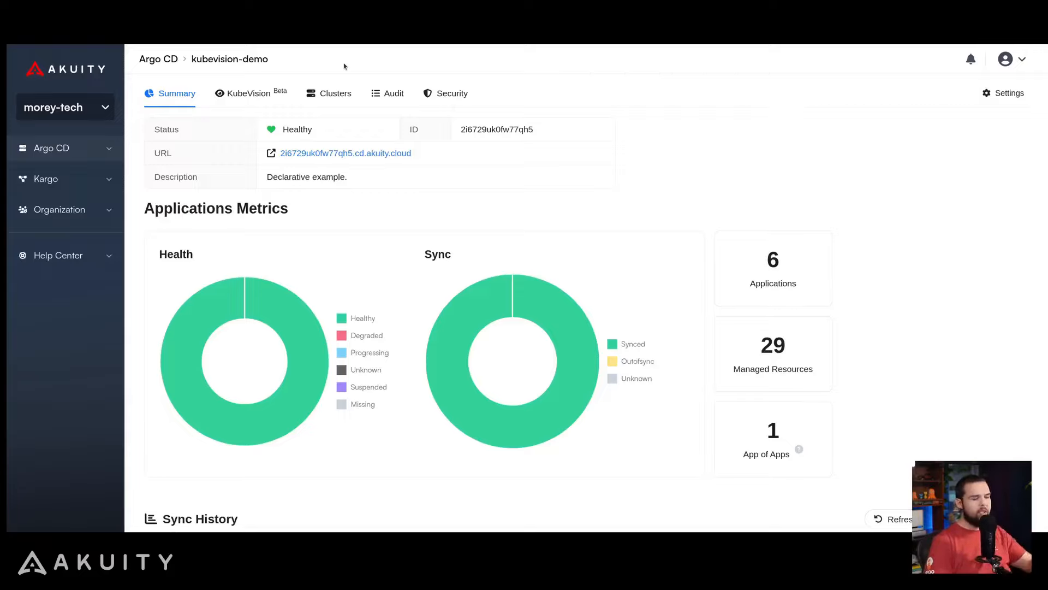
mouse_move(248, 93)
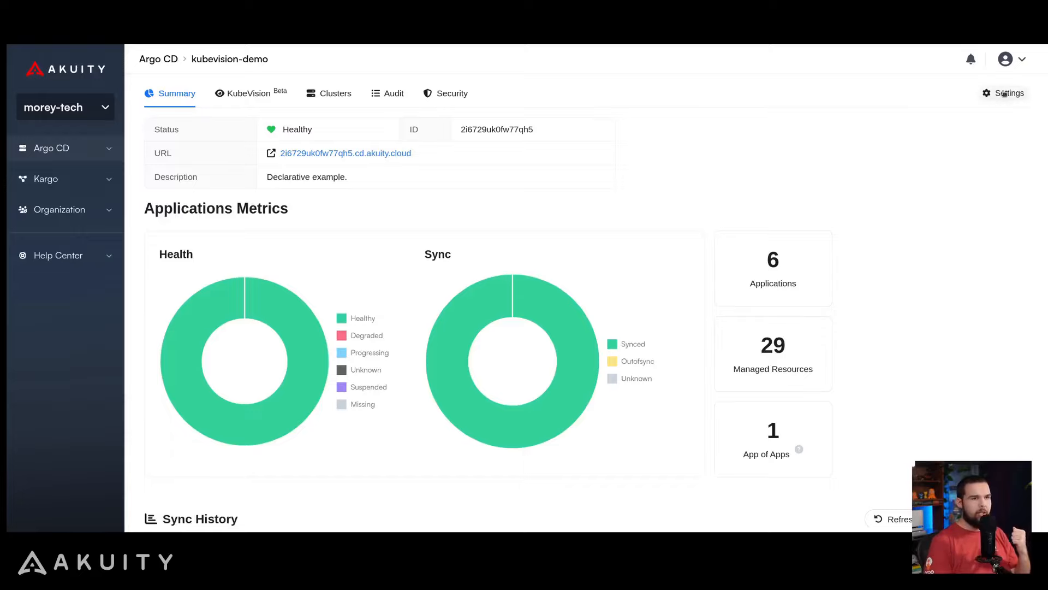
Confirm KubeVision is enabled for dev, prd and stg in instance settings, then view the Deployments explorer
left_click(1006, 93)
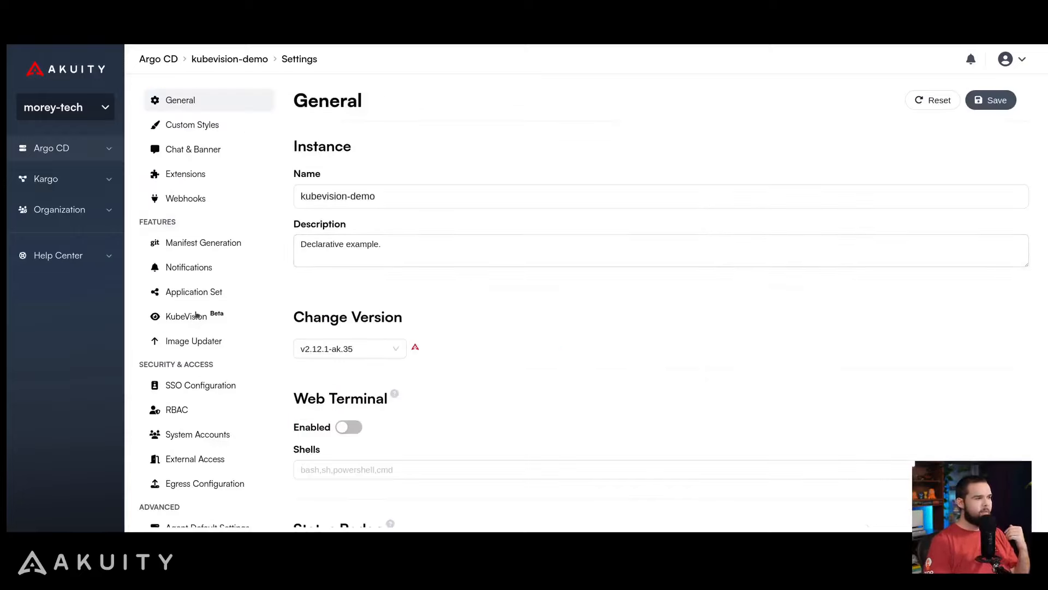
left_click(186, 316)
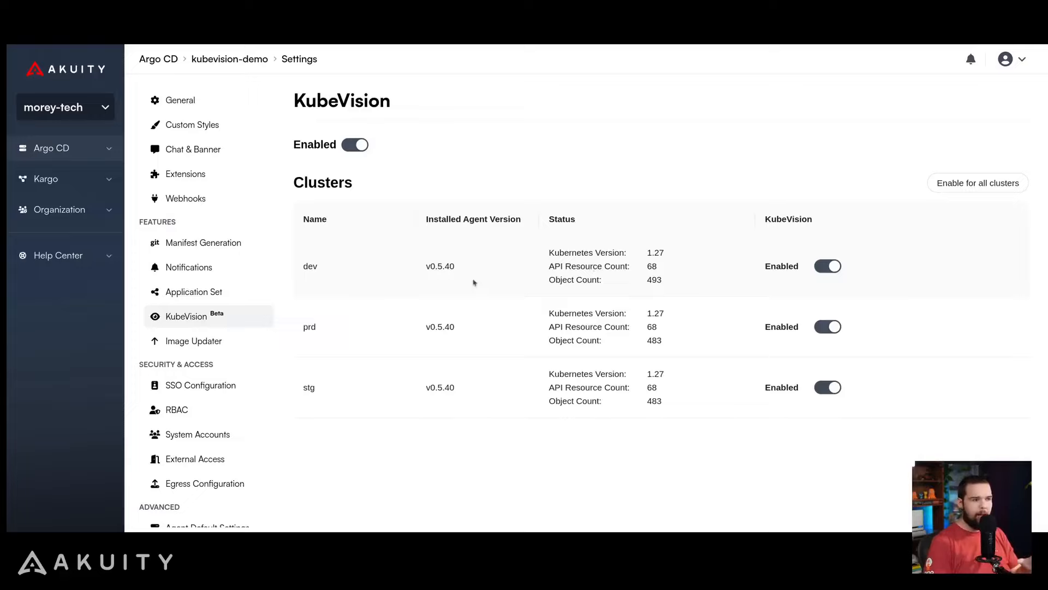
mouse_move(543, 125)
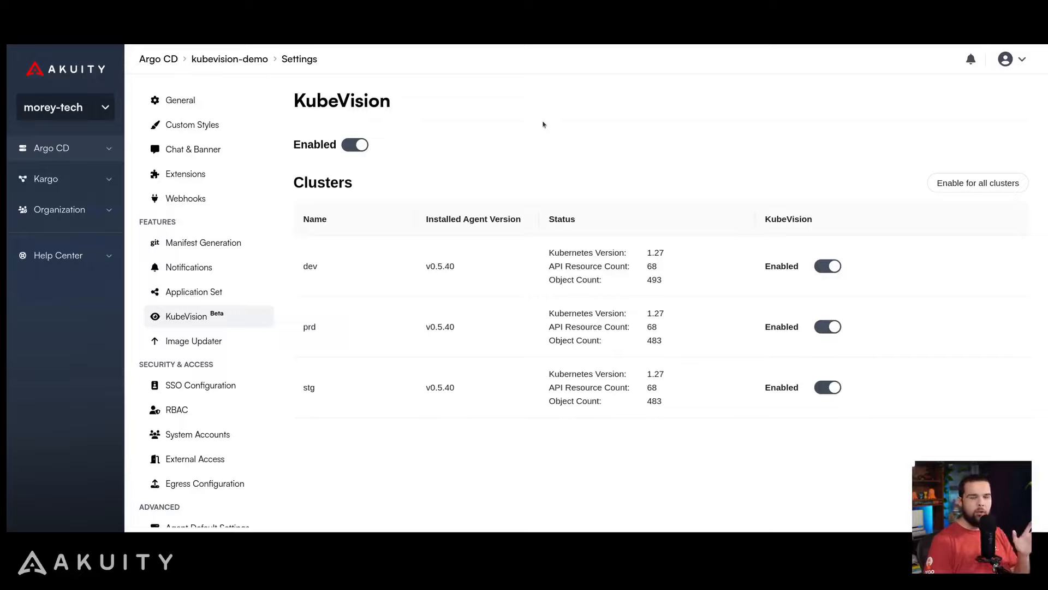
left_click(248, 93)
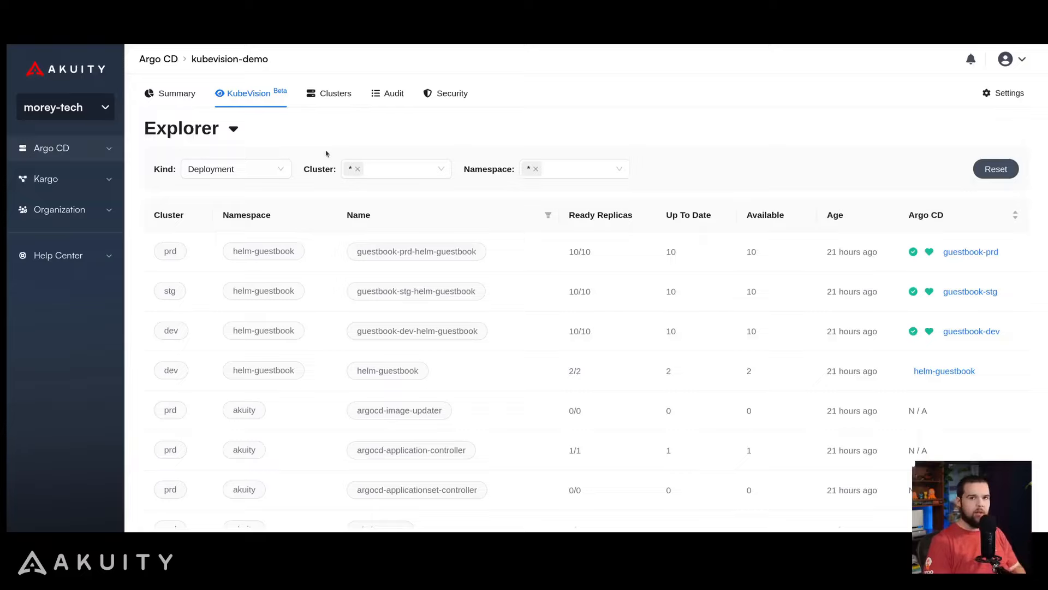
mouse_move(513, 109)
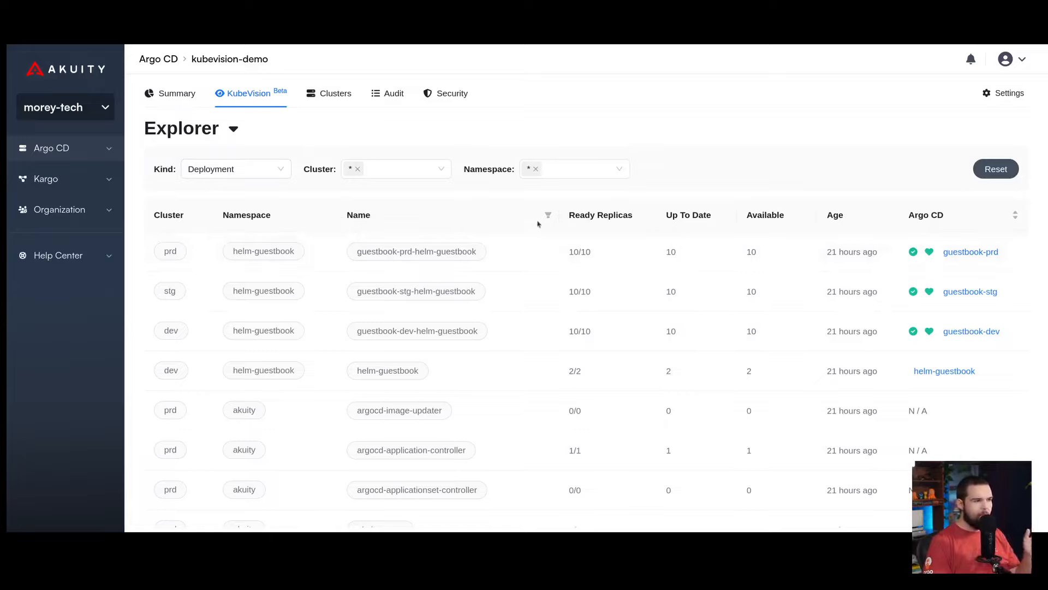
mouse_move(664, 244)
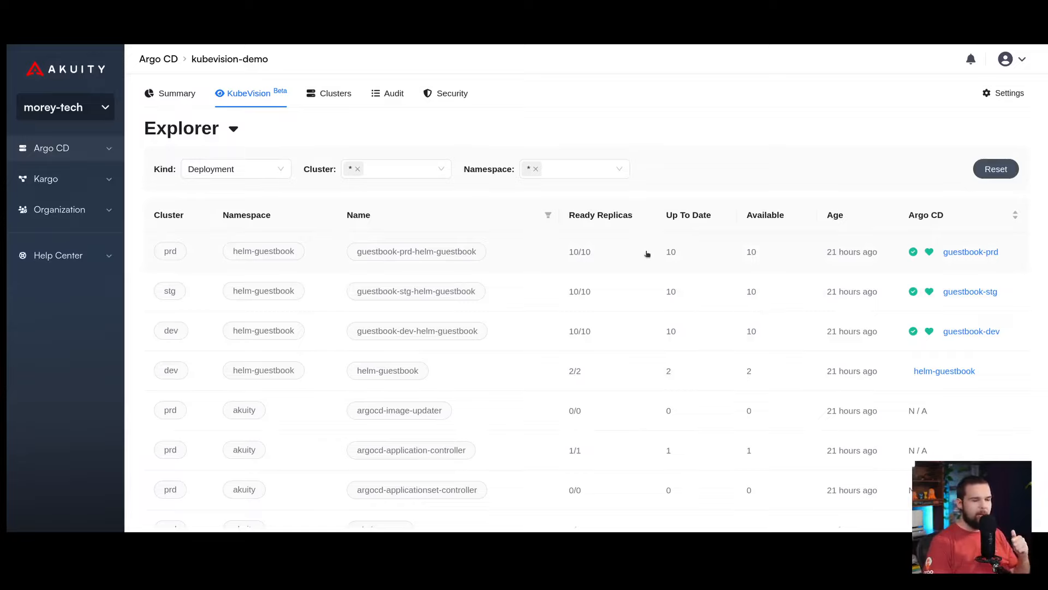
mouse_move(971, 292)
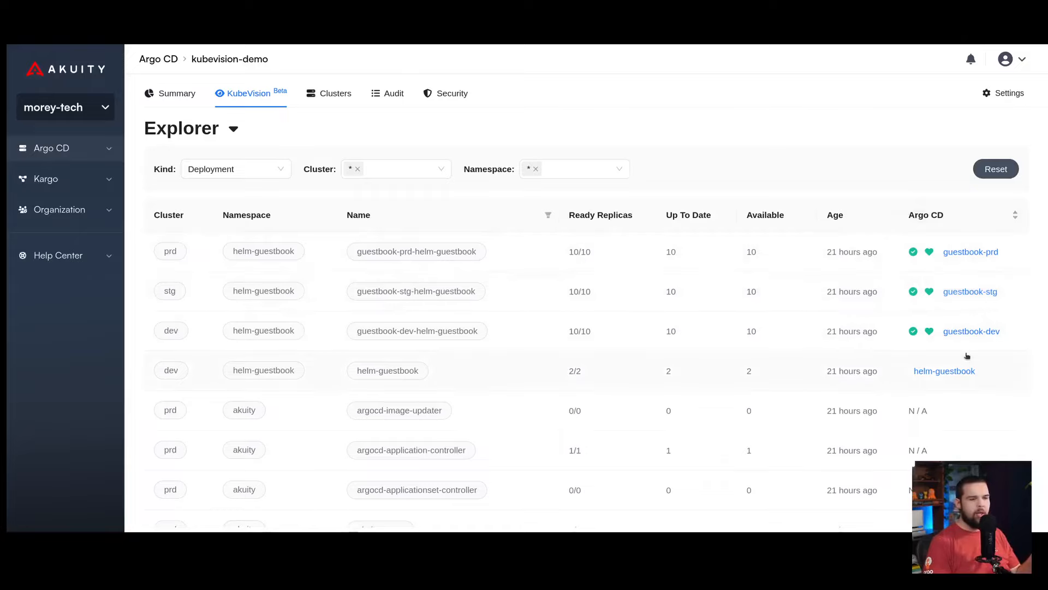
mouse_move(901, 268)
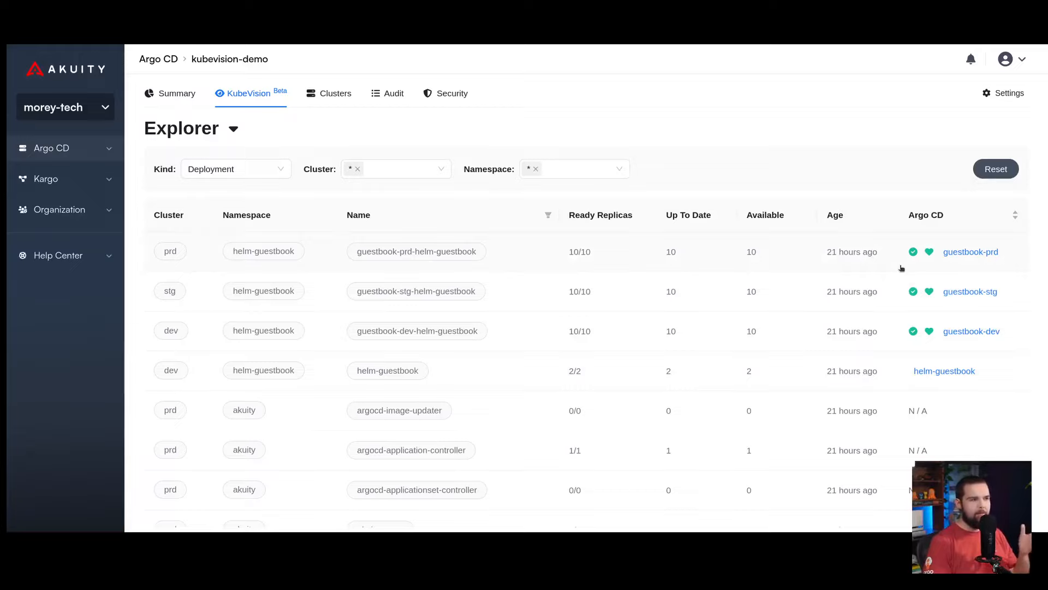
mouse_move(340, 250)
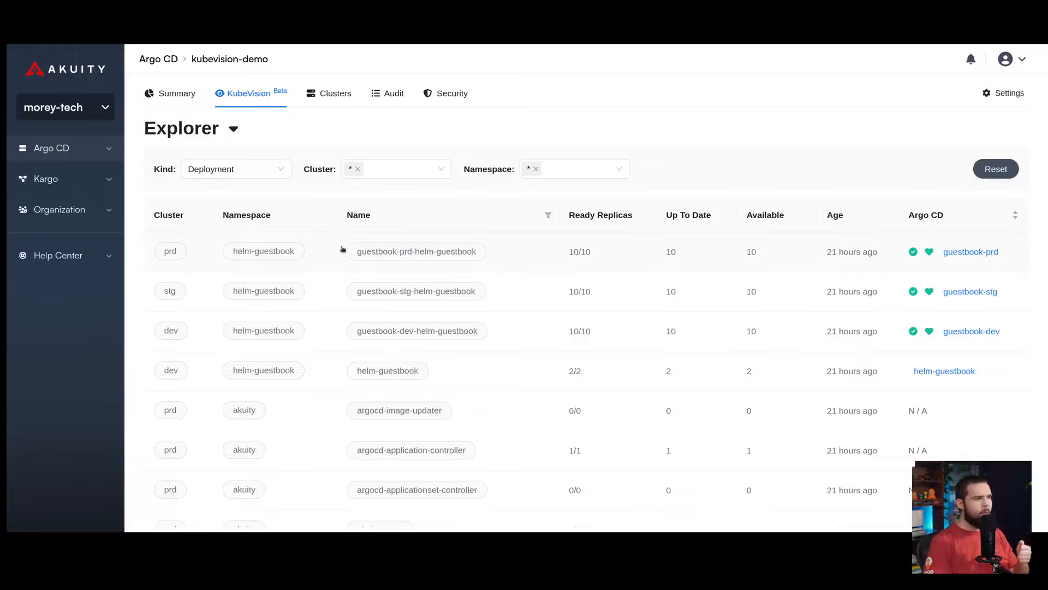
mouse_move(262, 251)
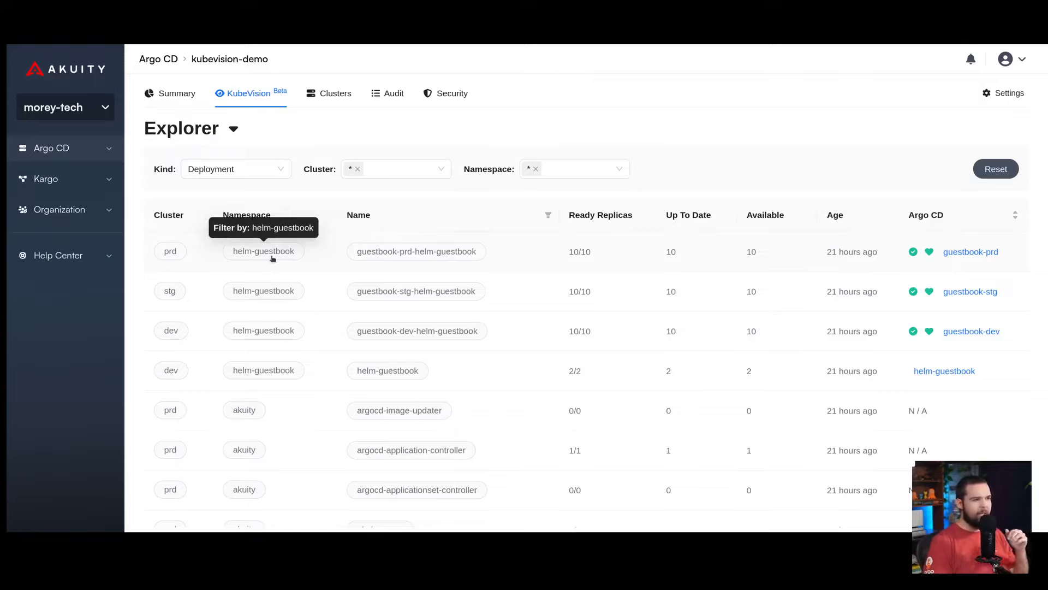
Filter Deployments to the helm-guestbook namespace on the prd cluster
left_click(263, 251)
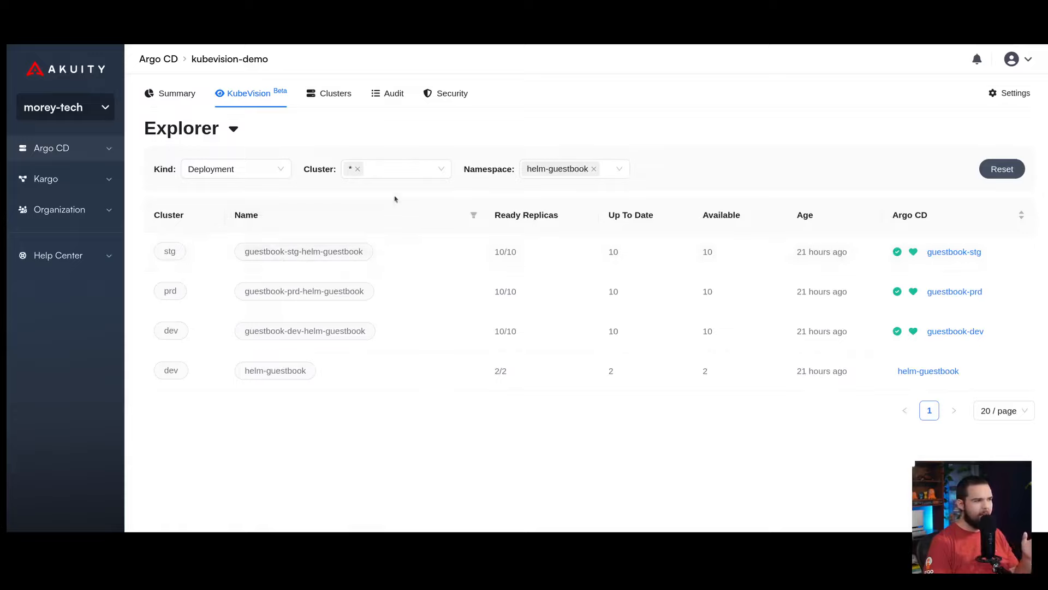
mouse_move(232, 370)
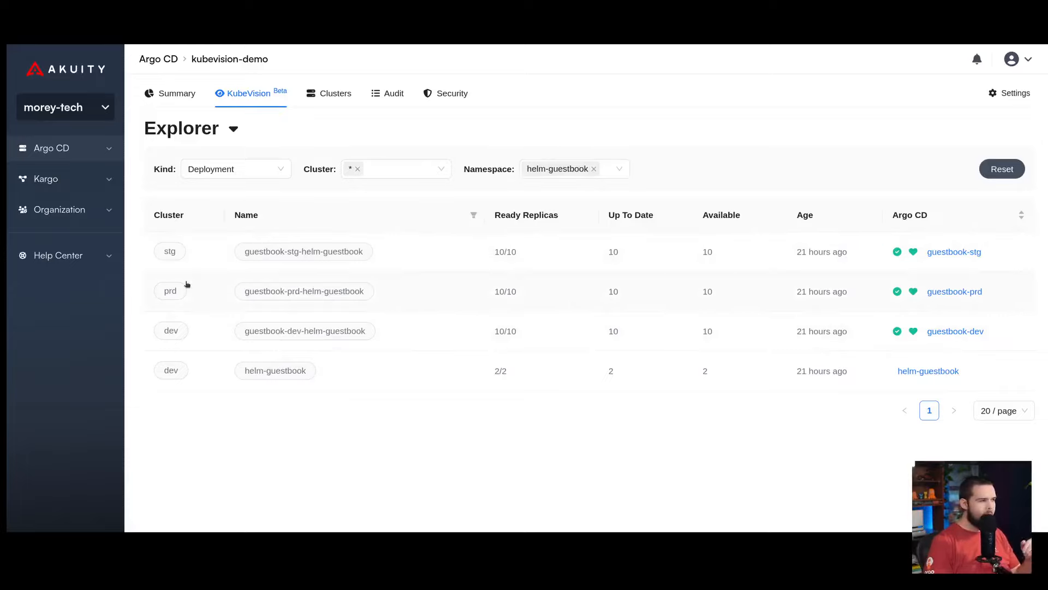
left_click(170, 291)
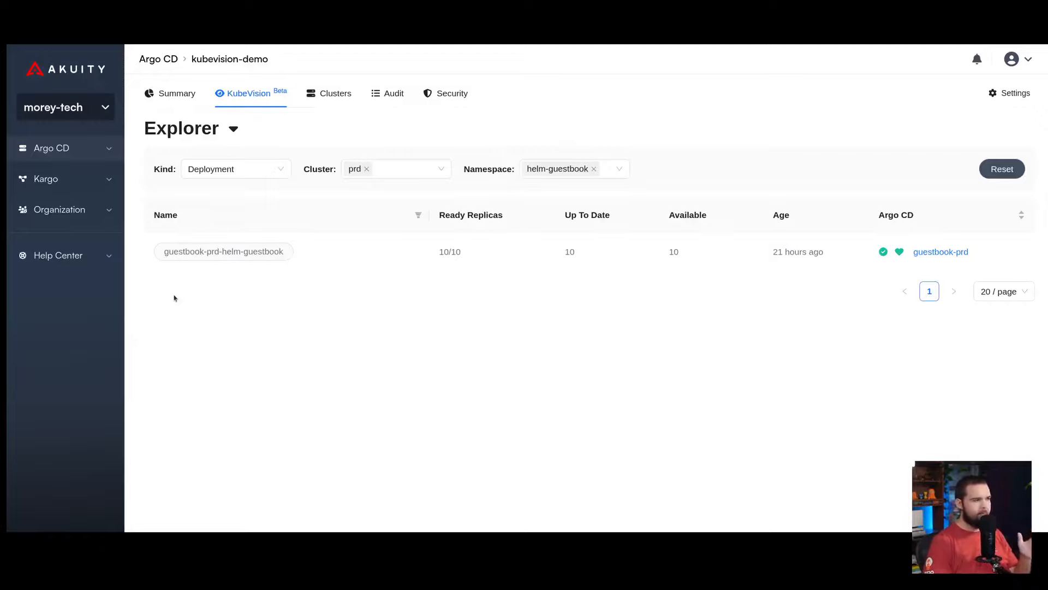
mouse_move(306, 305)
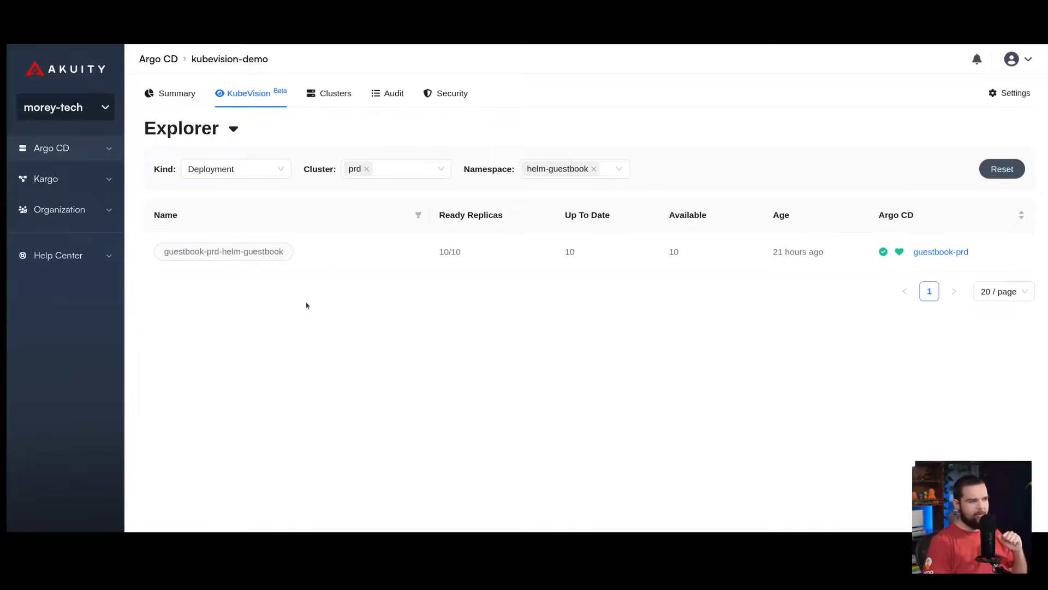
View the guestbook-prd-helm-guestbook deployment's manifest and pod logs, then return to the list
left_click(224, 251)
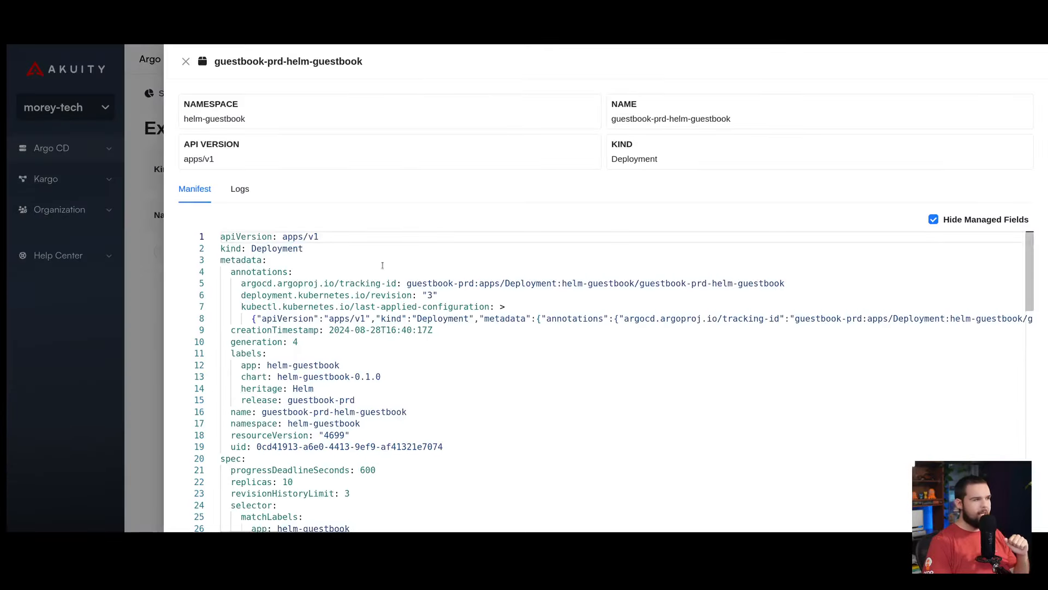
left_click(239, 188)
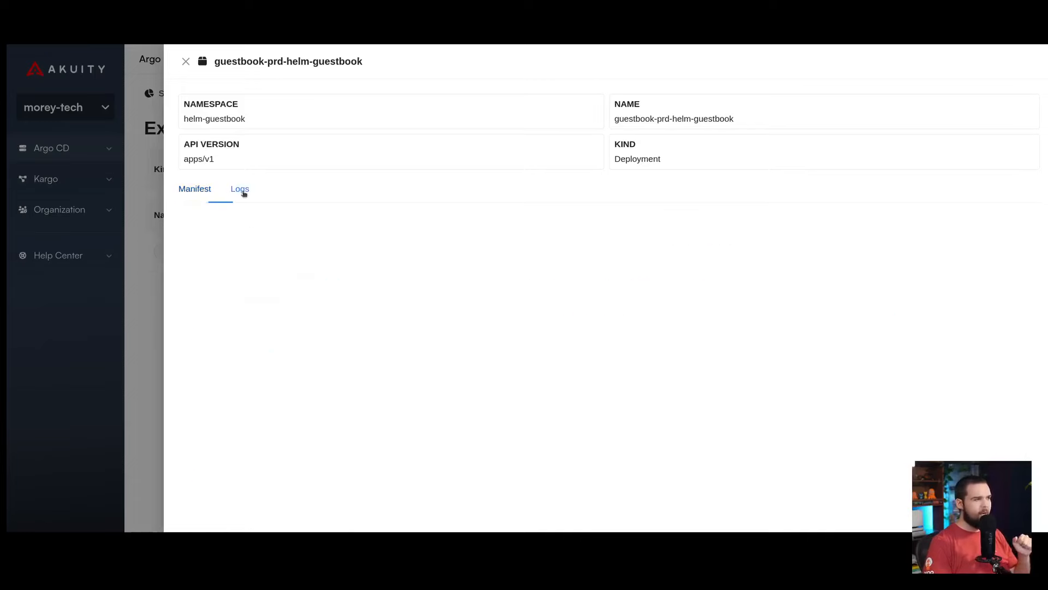
left_click(239, 188)
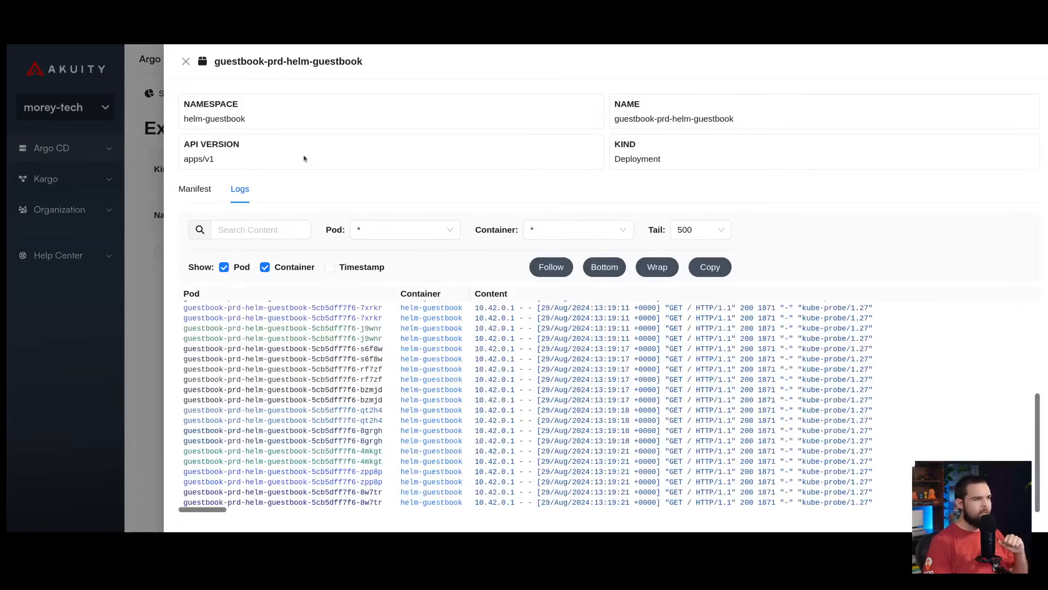
left_click(186, 61)
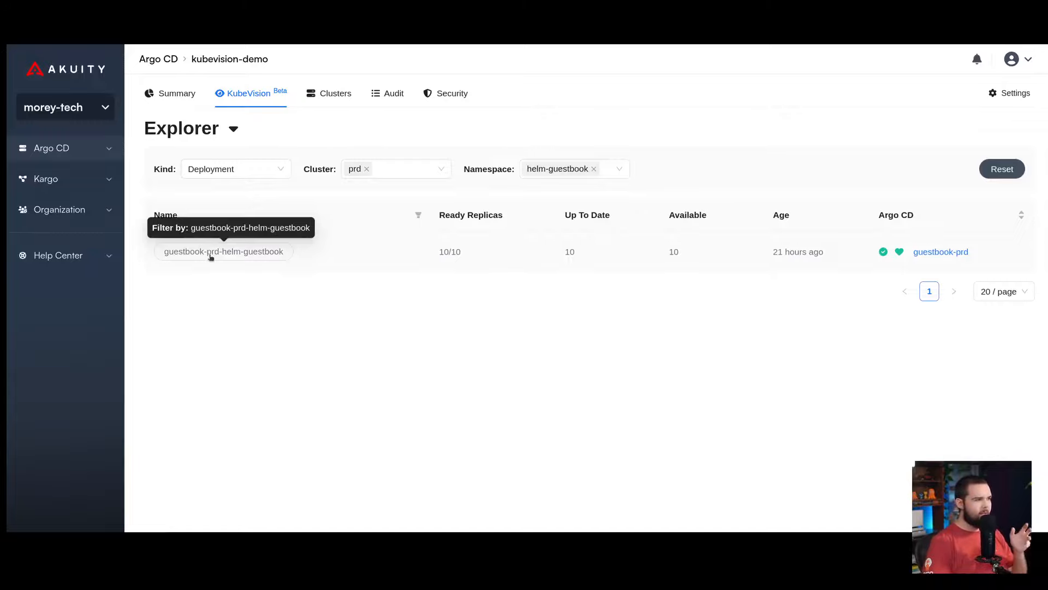
Drill from guestbook-prd-helm-guestbook to replica set 5cb5dff7f6, its pods, then the zpp8p pod's containers
left_click(224, 251)
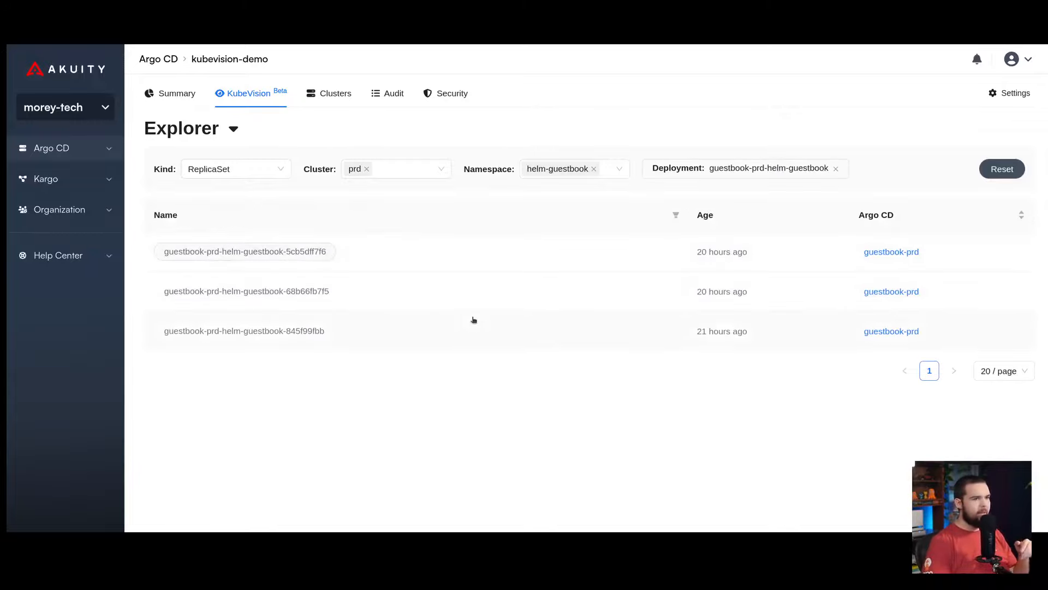
mouse_move(217, 175)
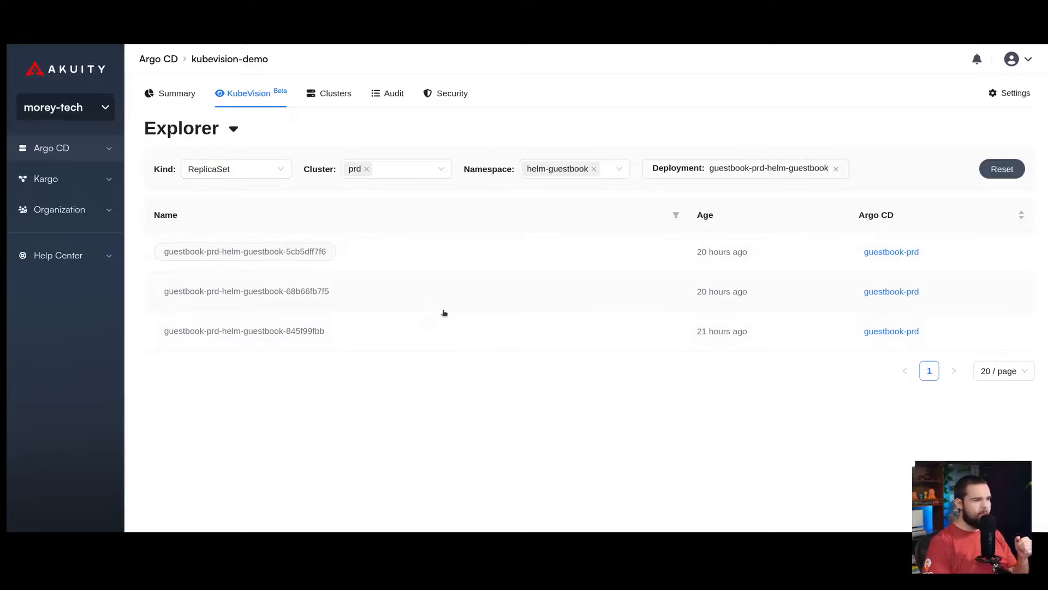
mouse_move(366, 232)
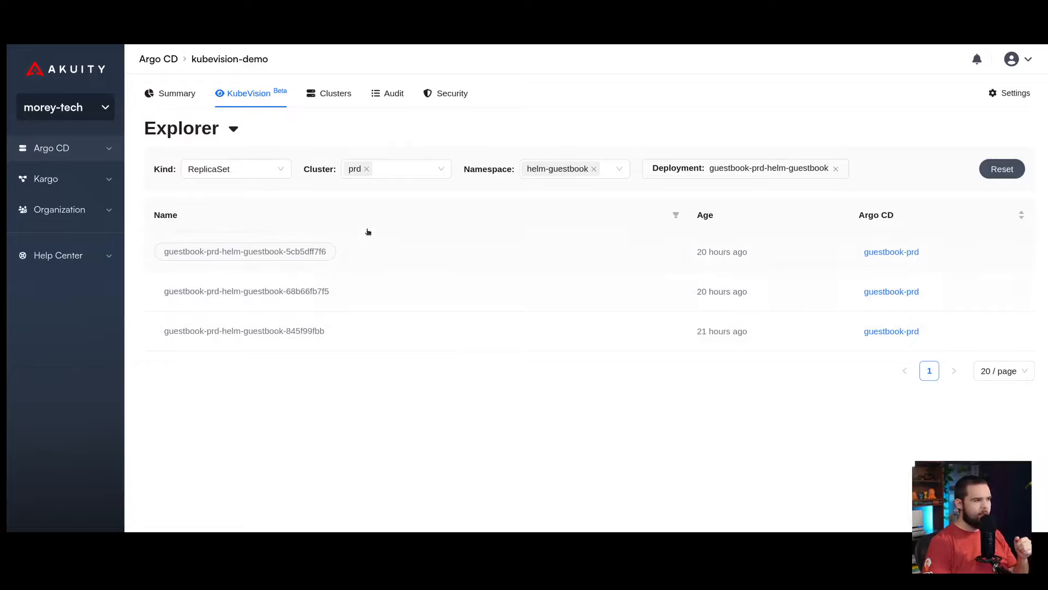
mouse_move(244, 251)
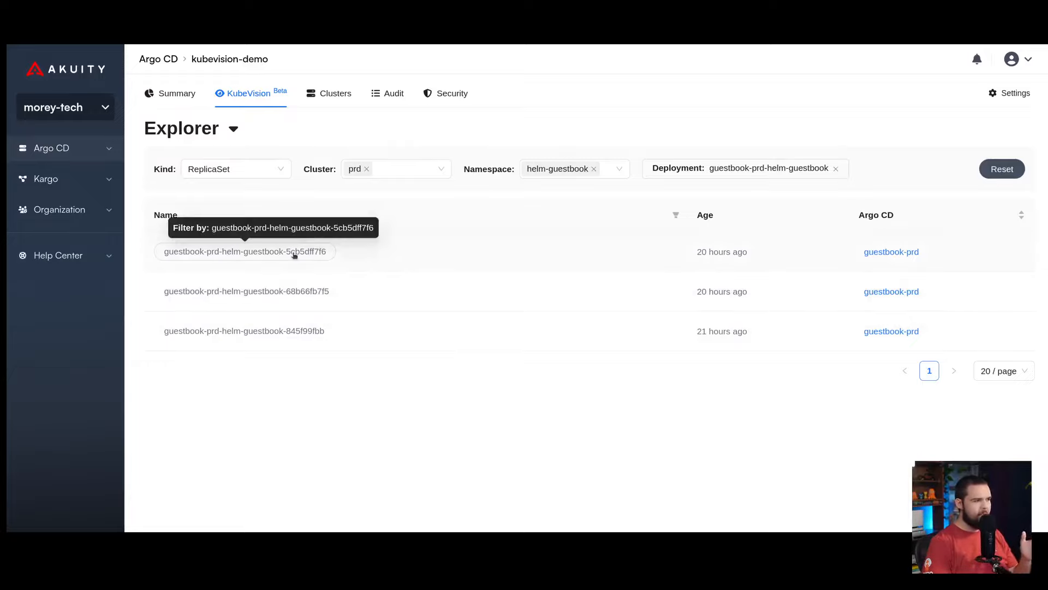
left_click(245, 251)
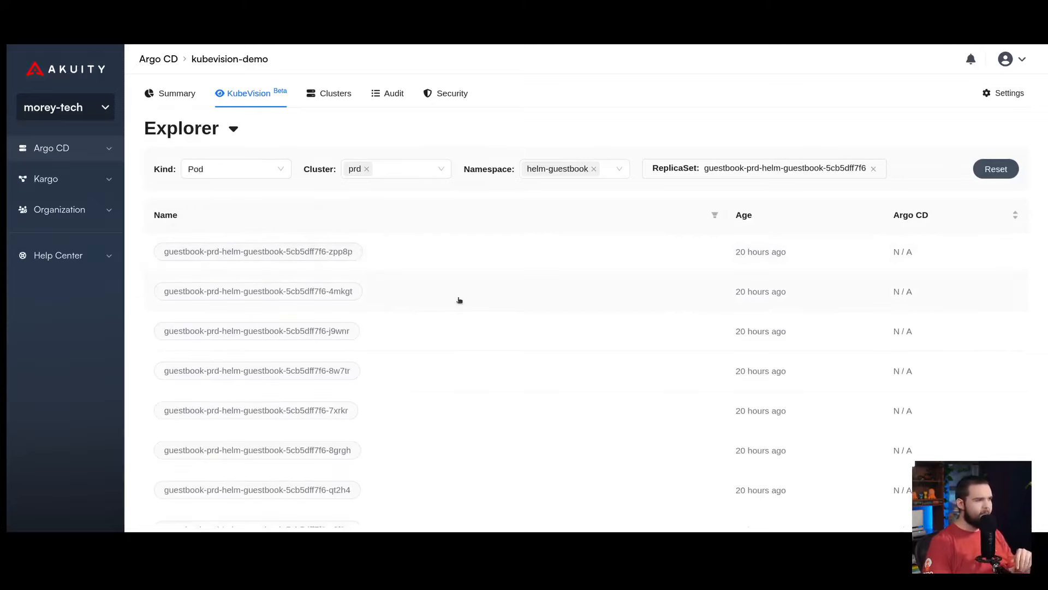
scroll("down", 3)
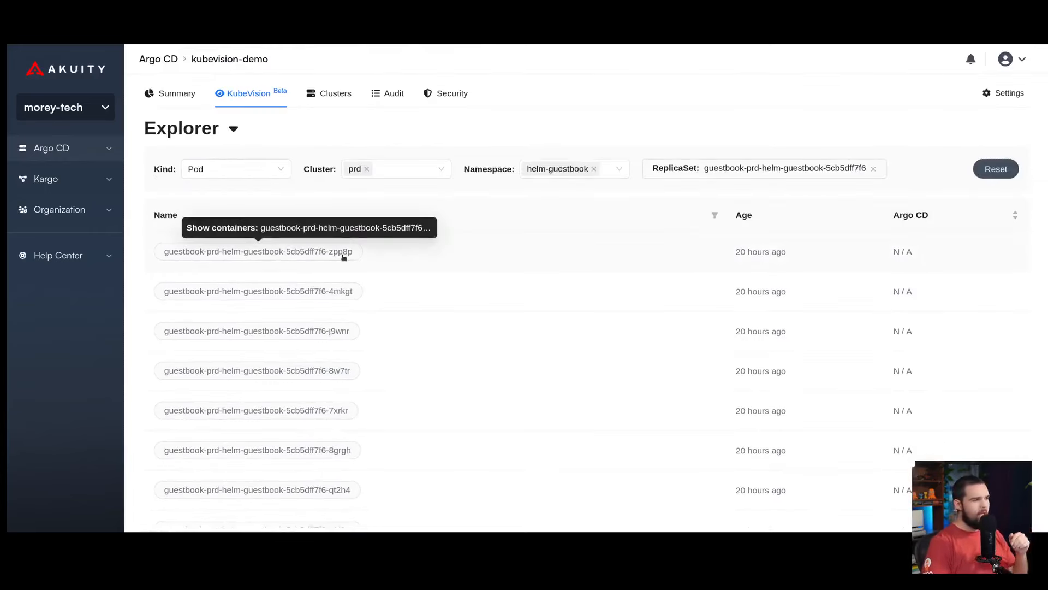
left_click(257, 251)
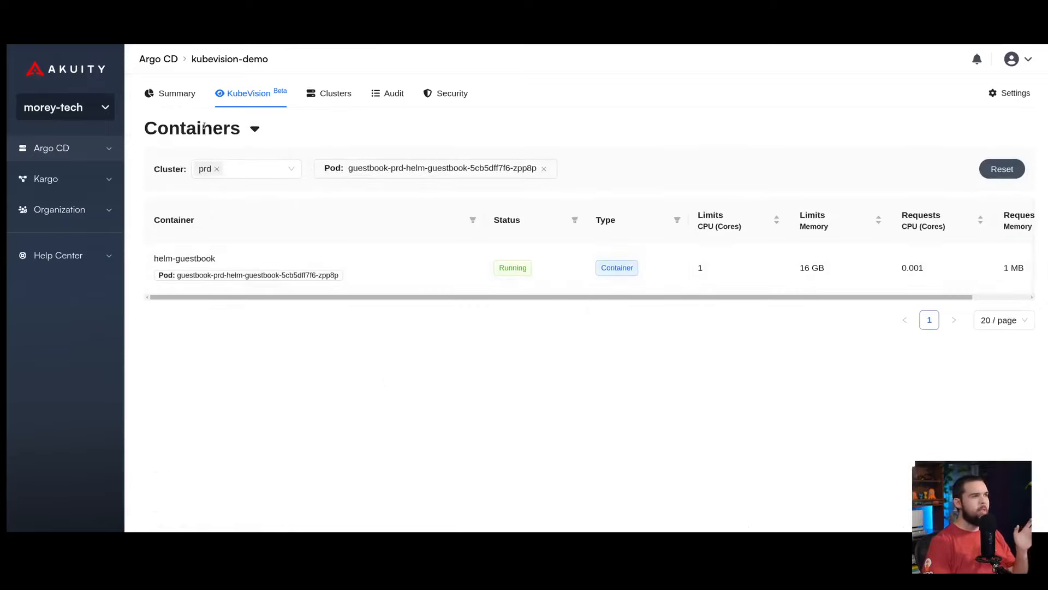
mouse_move(256, 312)
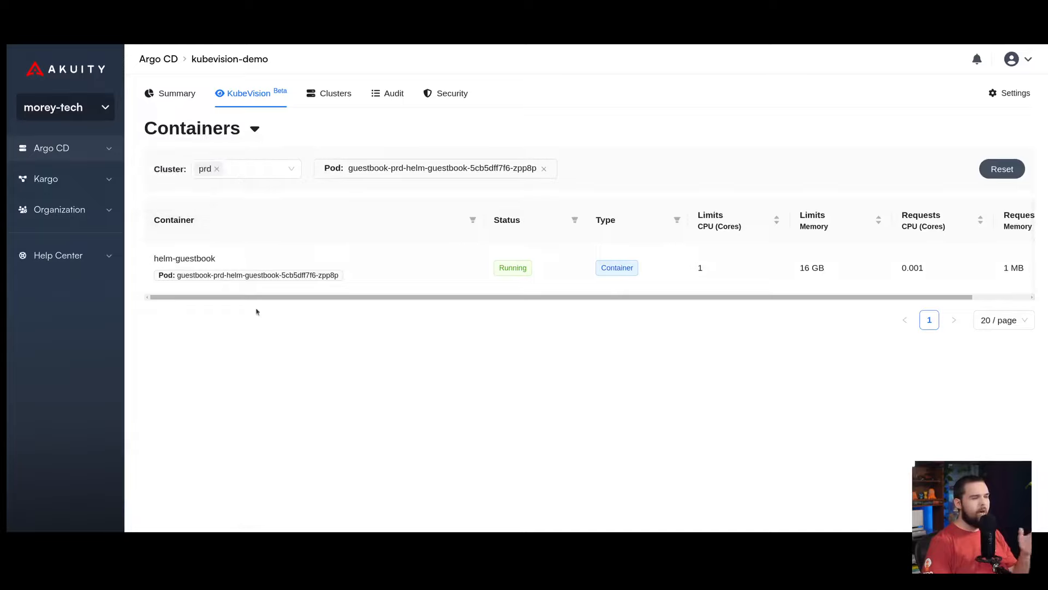
mouse_move(357, 303)
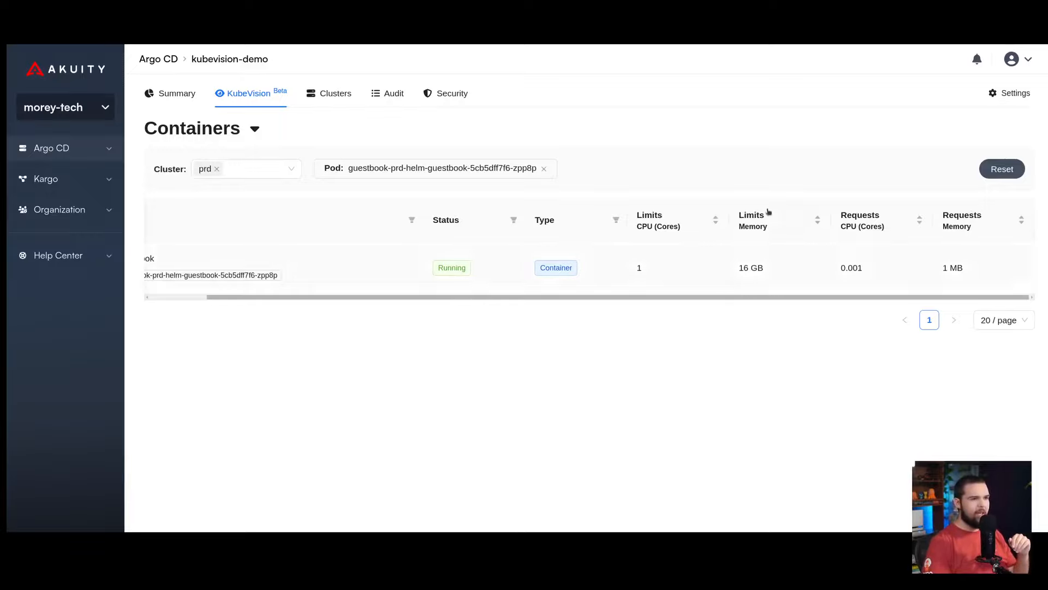
mouse_move(971, 242)
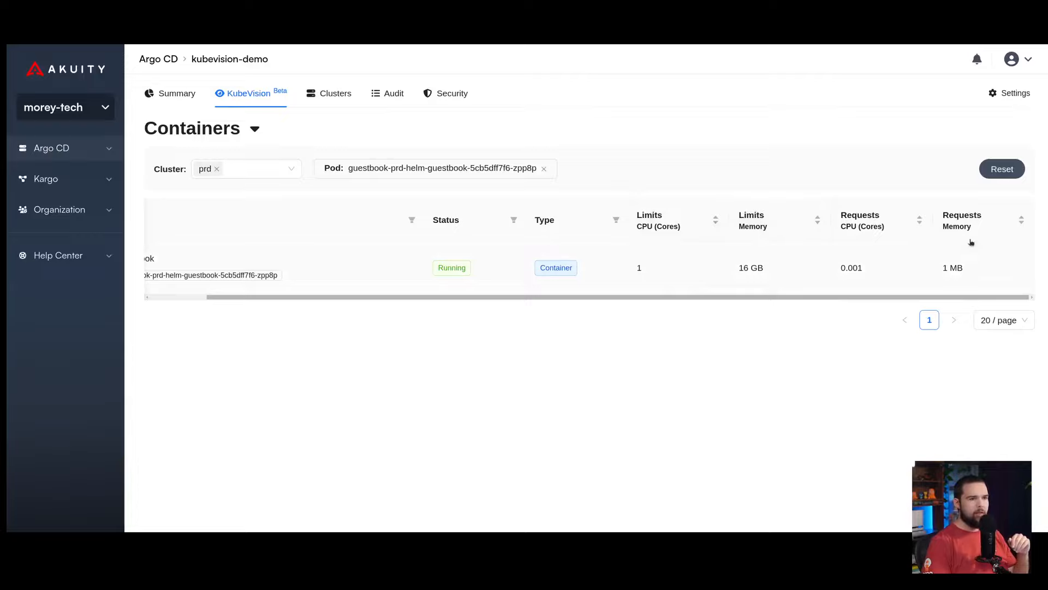
mouse_move(781, 276)
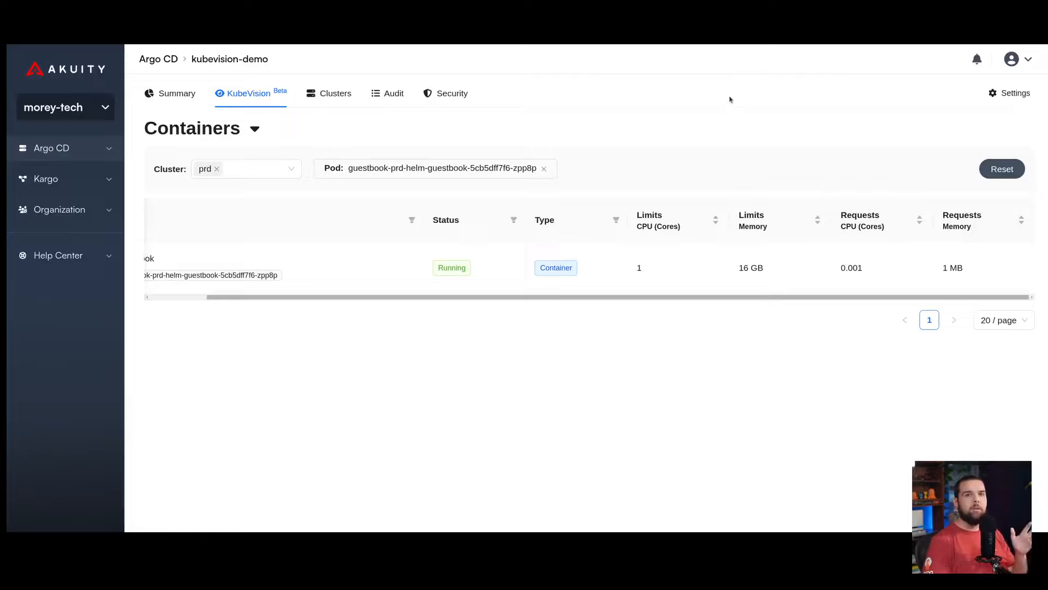
mouse_move(897, 244)
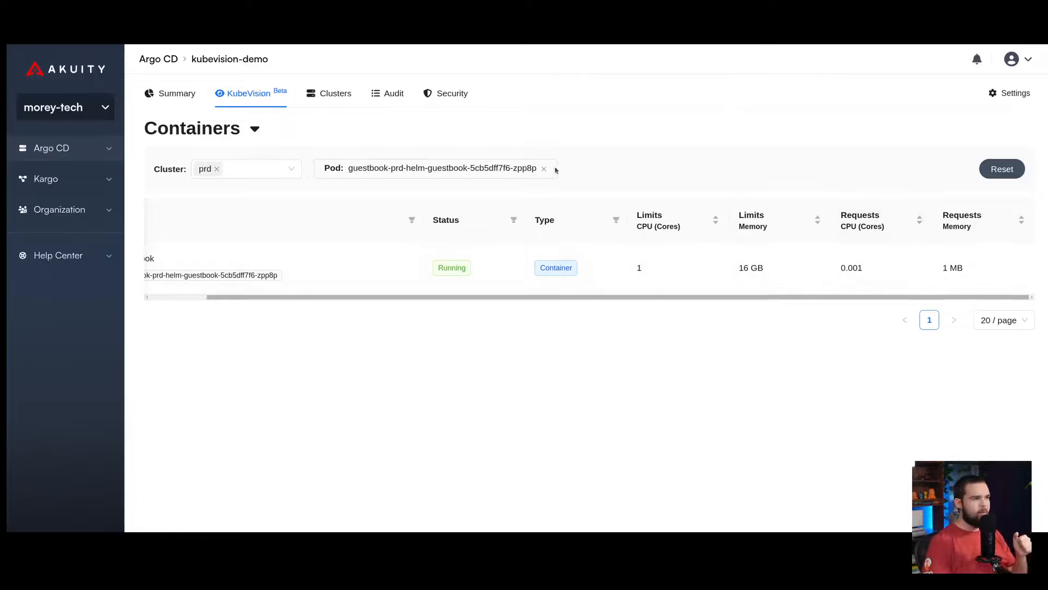
left_click(544, 167)
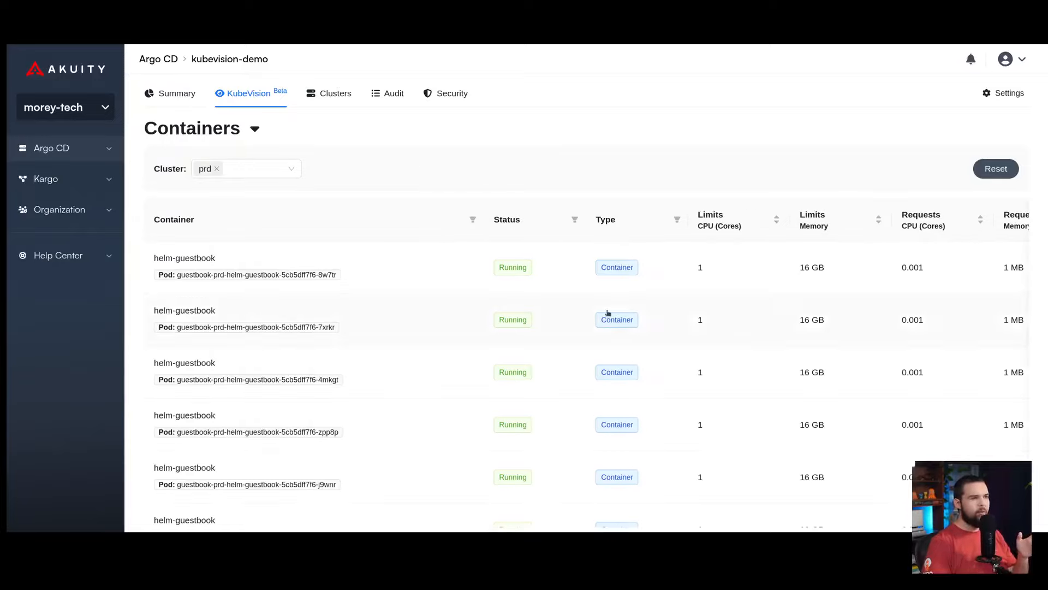
mouse_move(897, 339)
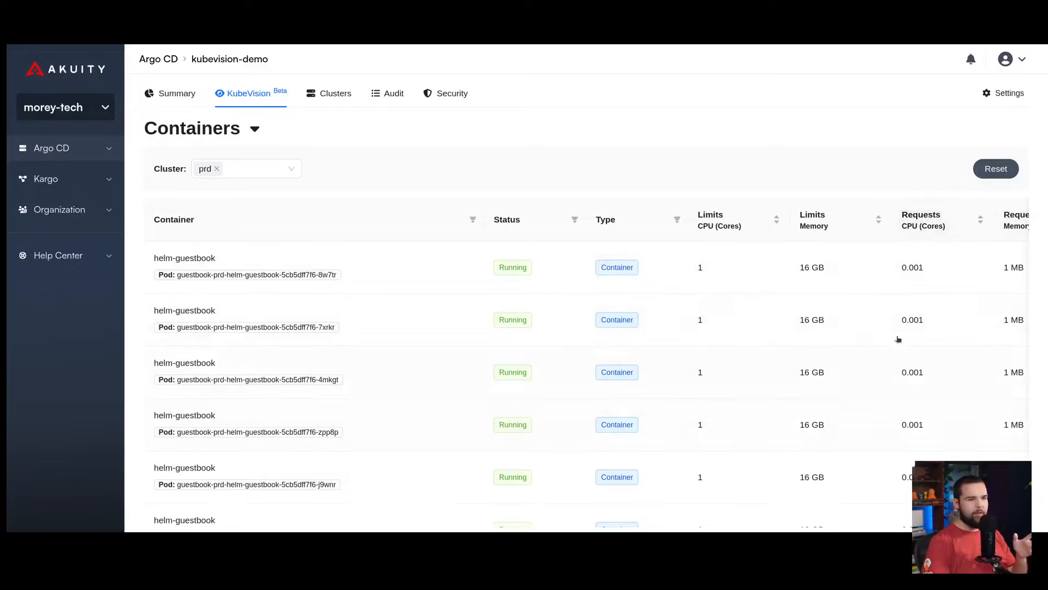
mouse_move(773, 219)
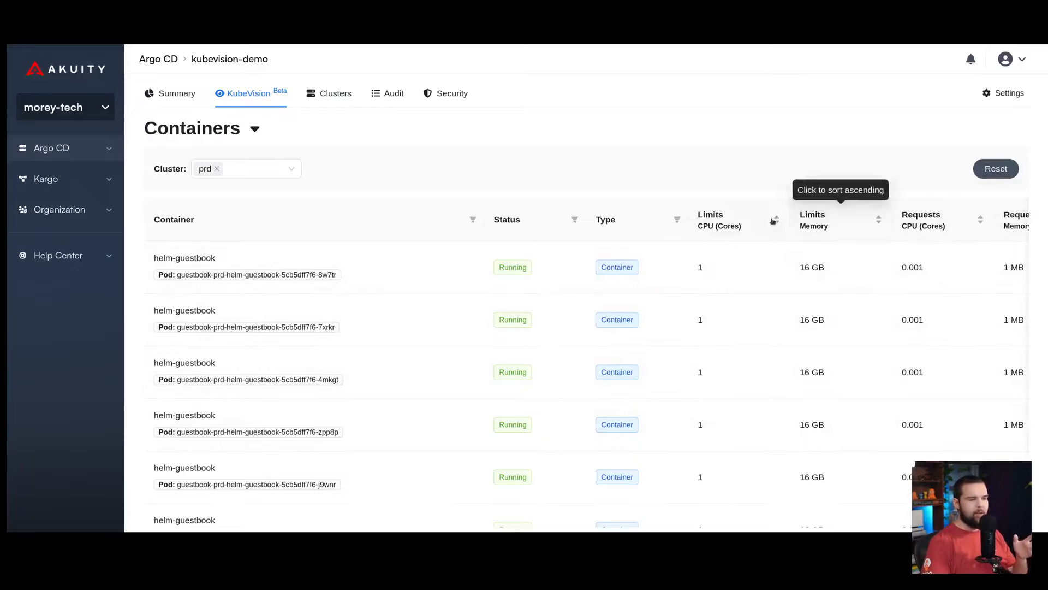
mouse_move(872, 261)
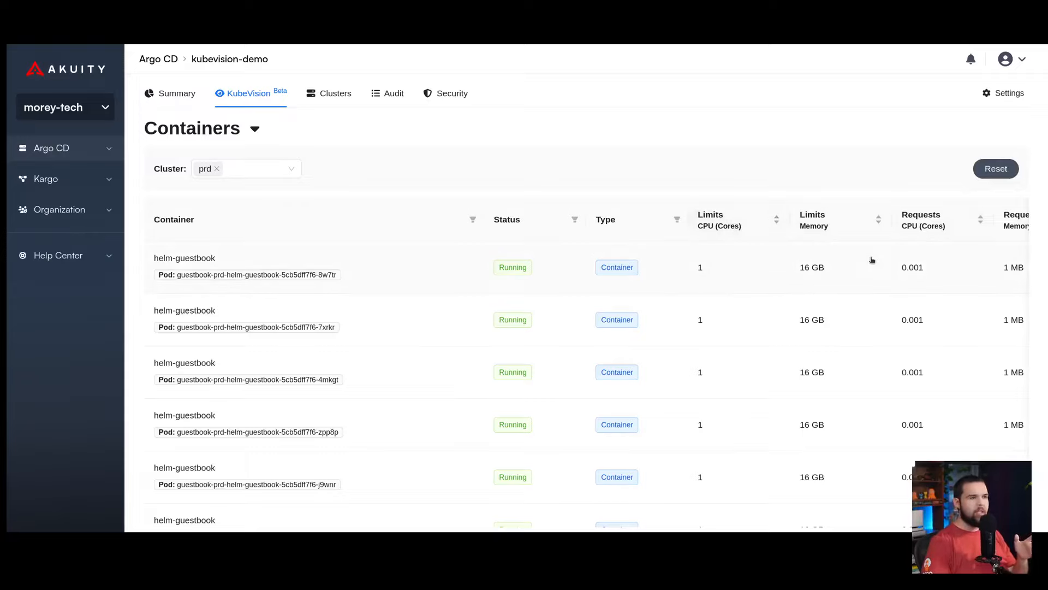
mouse_move(366, 273)
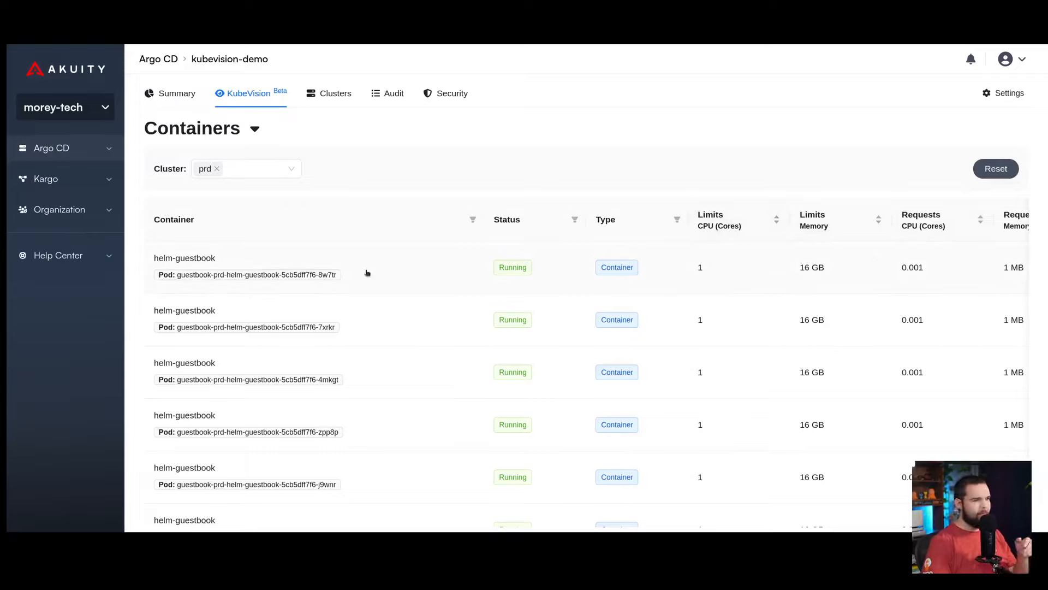
View details and kube-probe logs of helm-guestbook in pod guestbook-prd-helm-guestbook-5cb5dff7f6-8w7tr
left_click(184, 258)
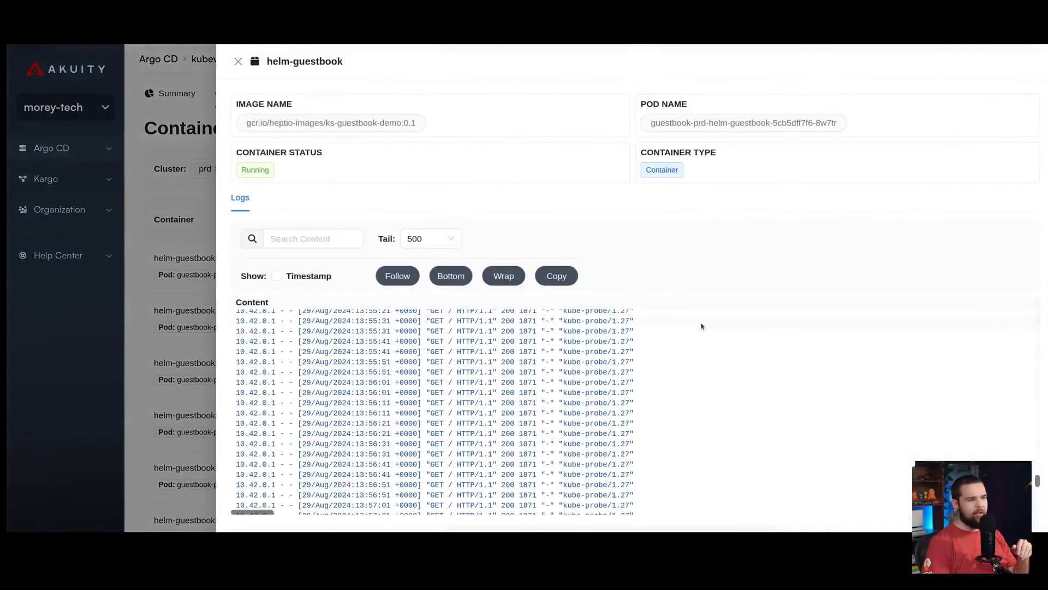
mouse_move(435, 156)
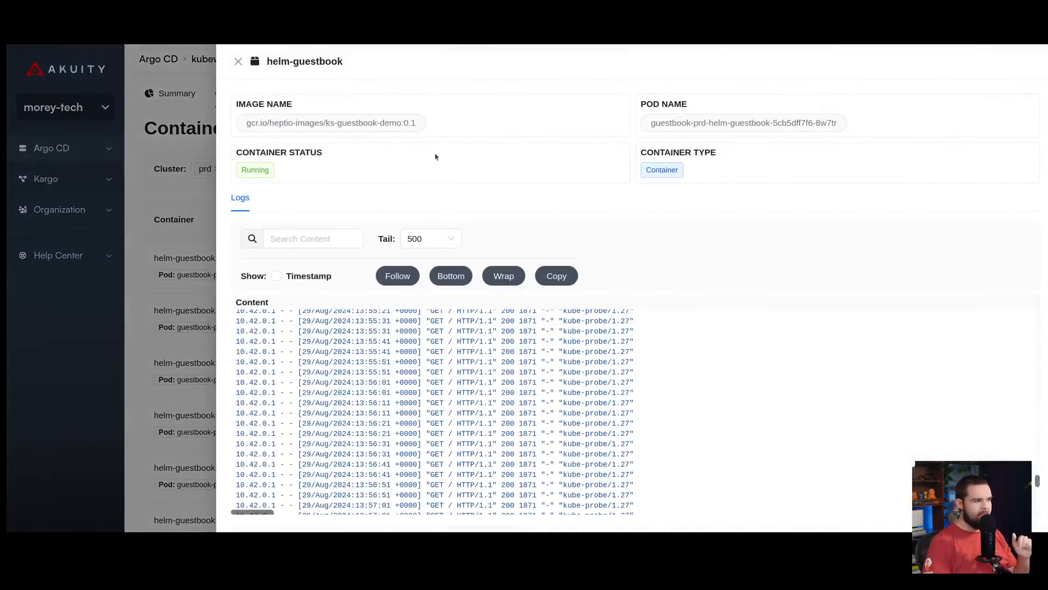
mouse_move(332, 122)
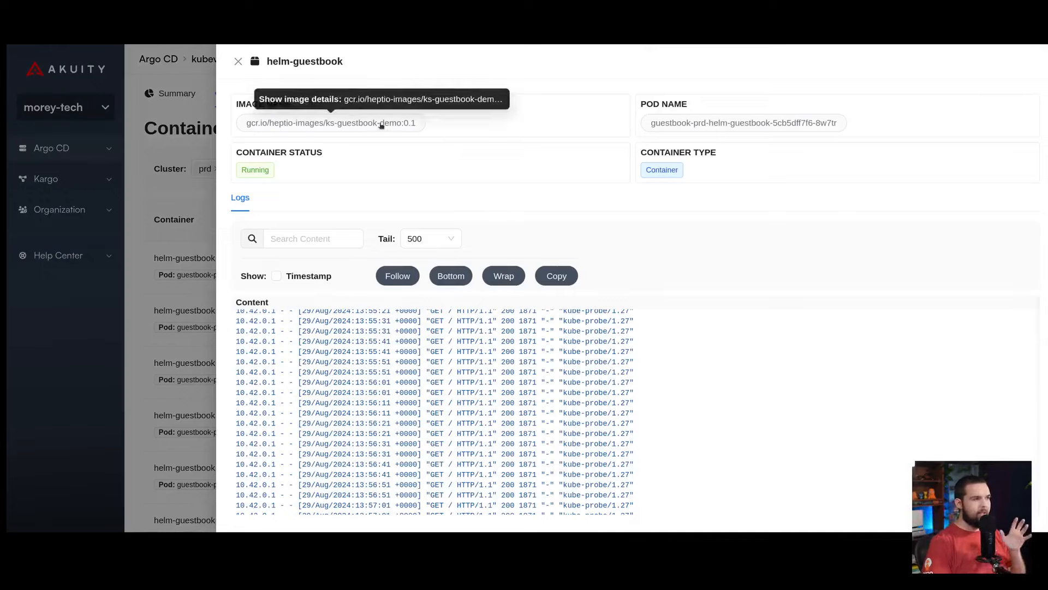
Show details of image gcr.io/heptio-images/ks-guestbook-demo:0.1 with its digest and 32 containers
left_click(327, 122)
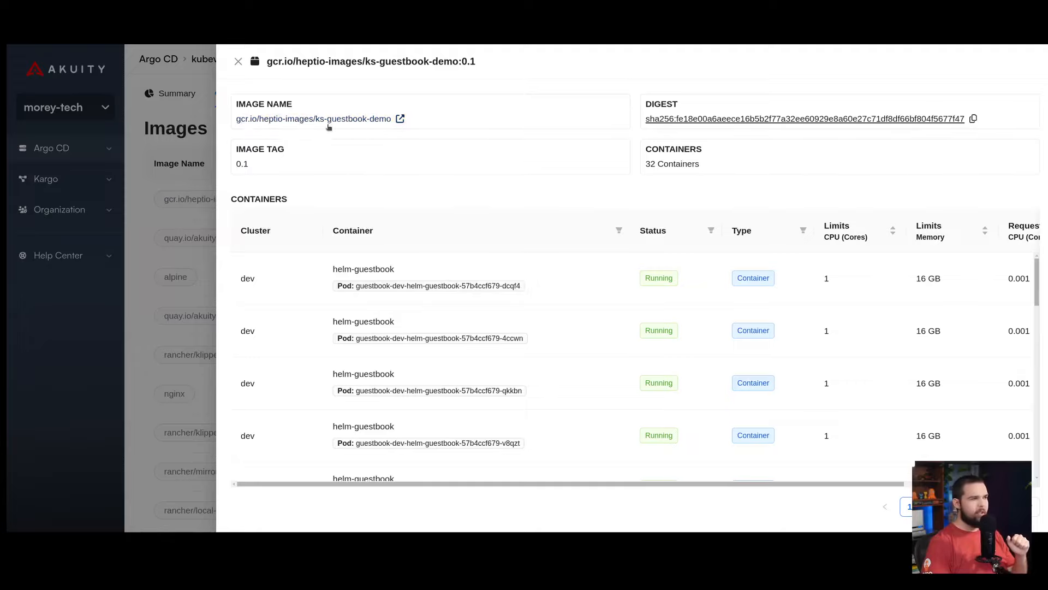
mouse_move(453, 126)
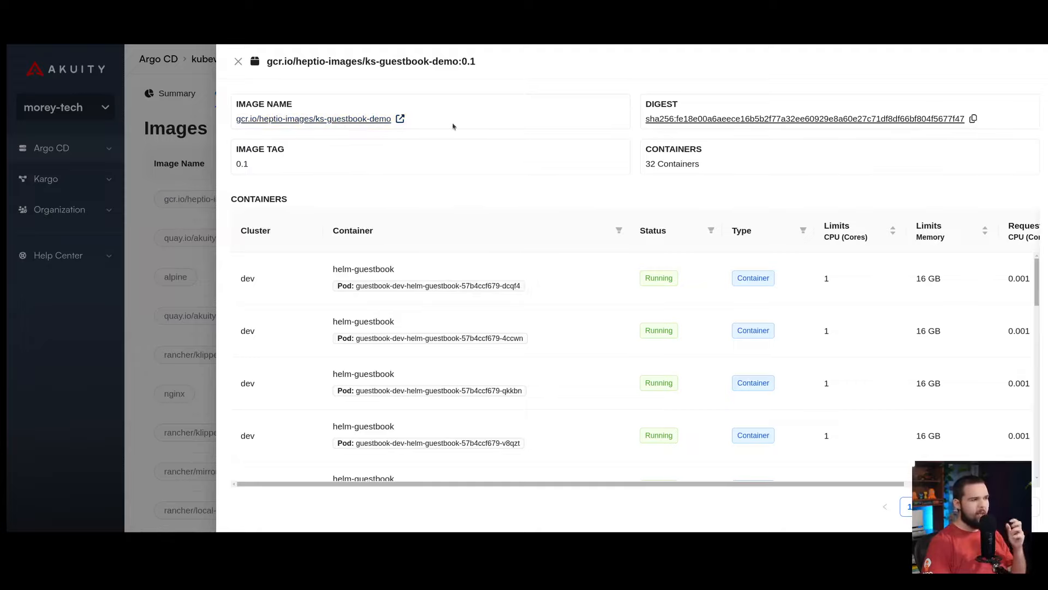
mouse_move(745, 77)
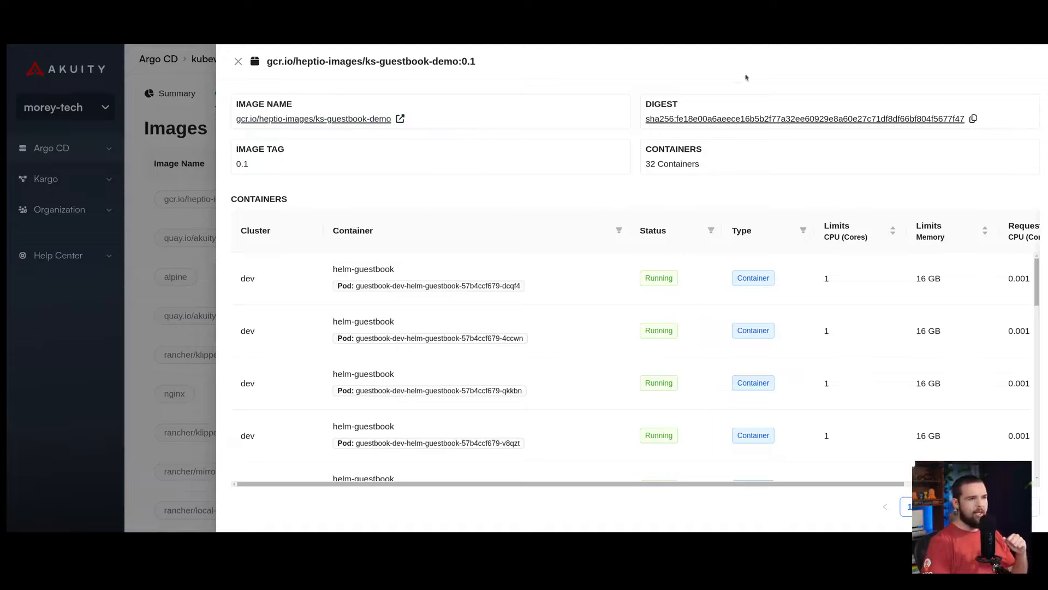
Browse the image's 32 containers and view helm-guestbook in stg pod guestbook-stg-helm-guestbook-7df88f67b6-nmn5g
double_click(686, 164)
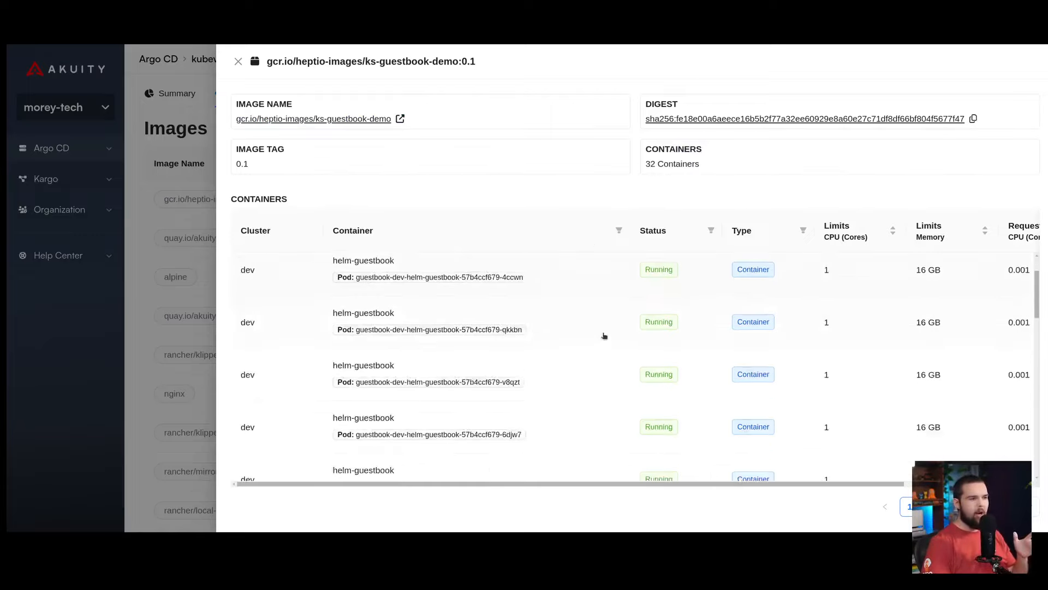
scroll("down", 3)
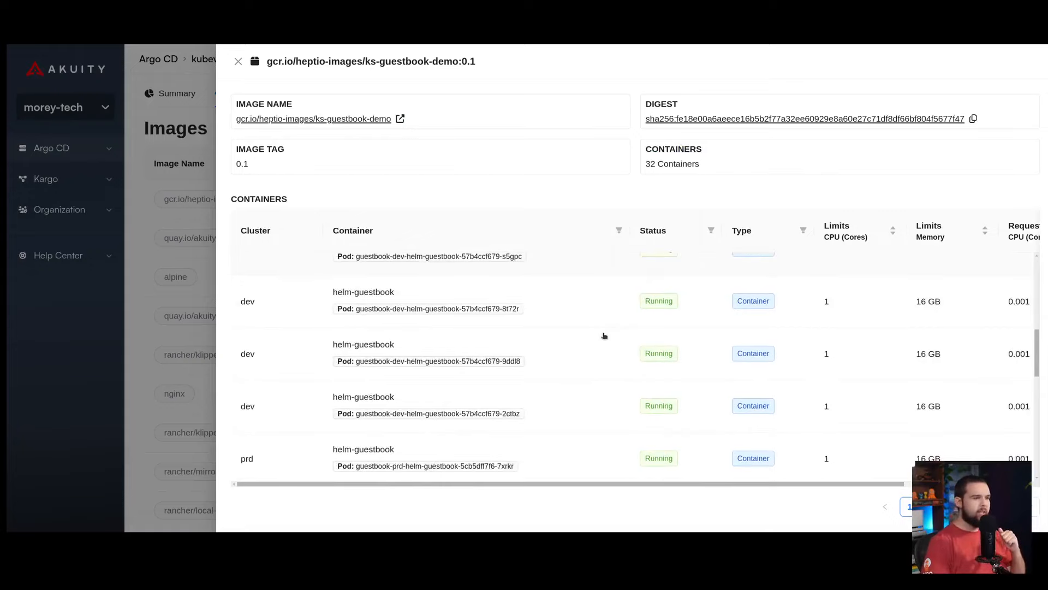
scroll("down", 3)
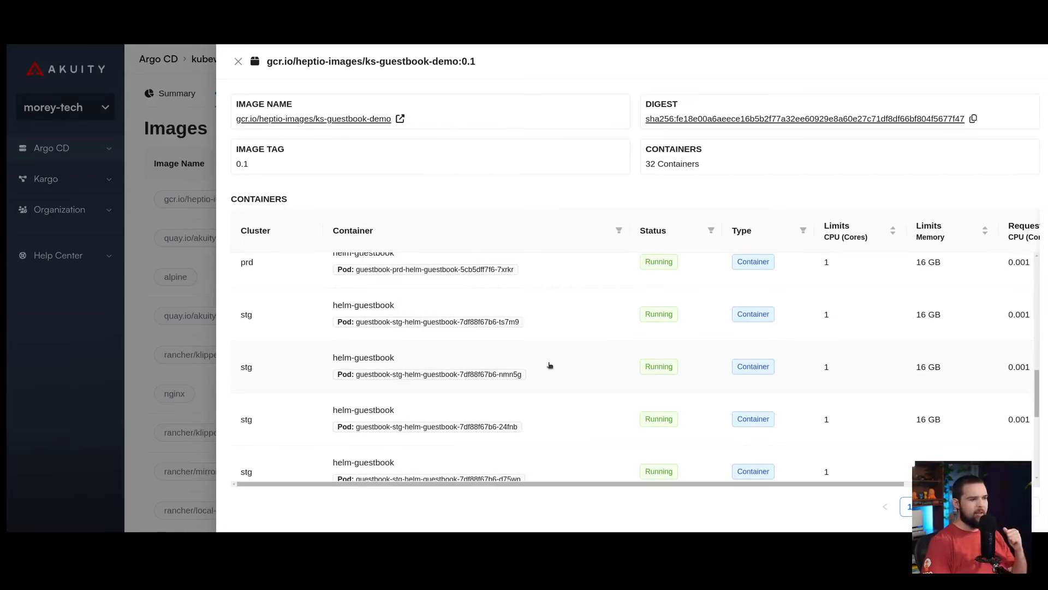
left_click(428, 366)
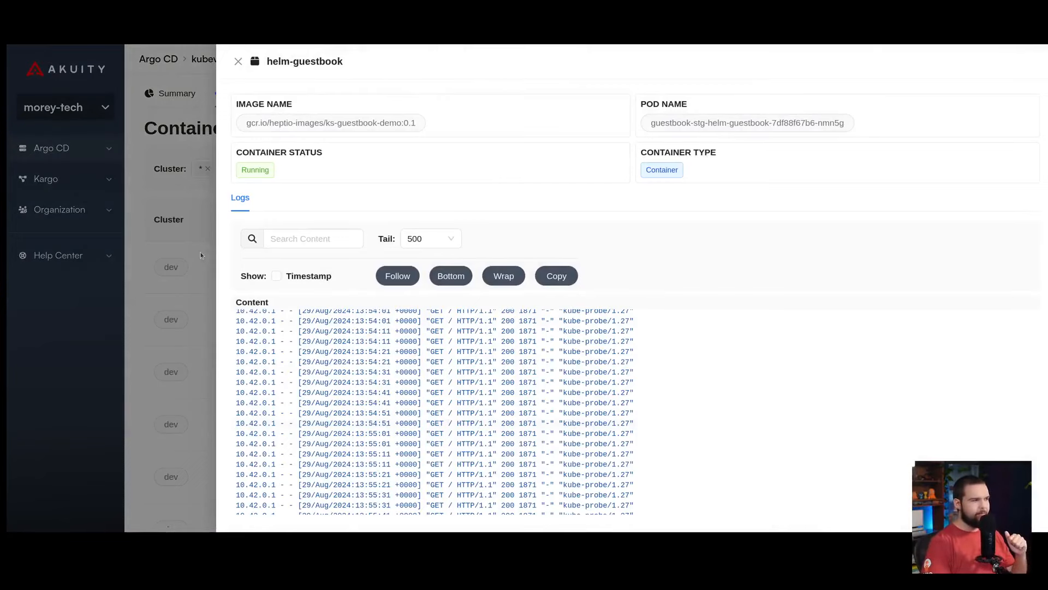
Leave the stg container details and switch KubeVision to the Images view
left_click(238, 60)
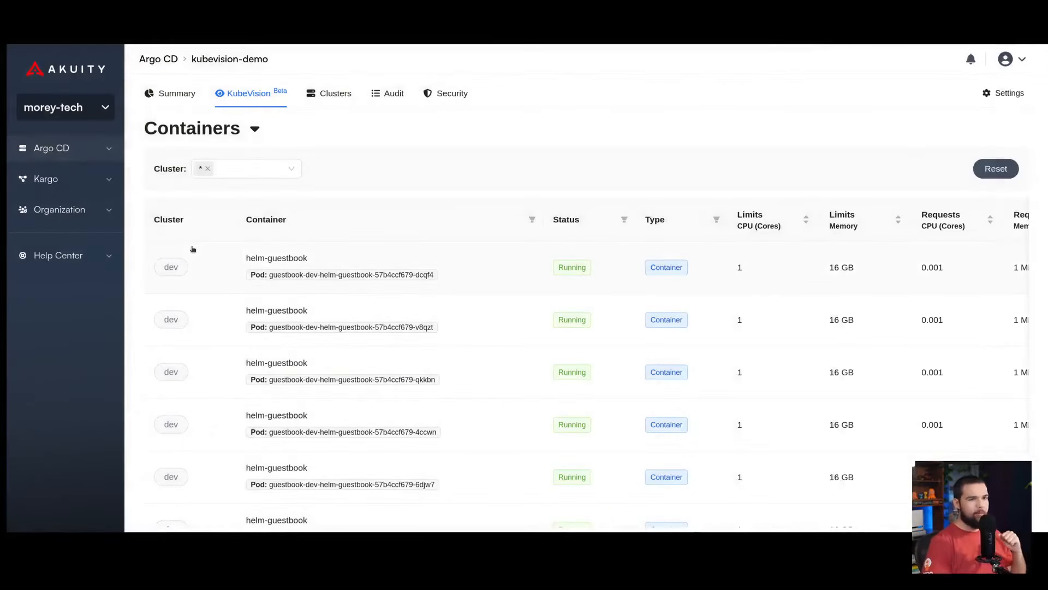
left_click(254, 128)
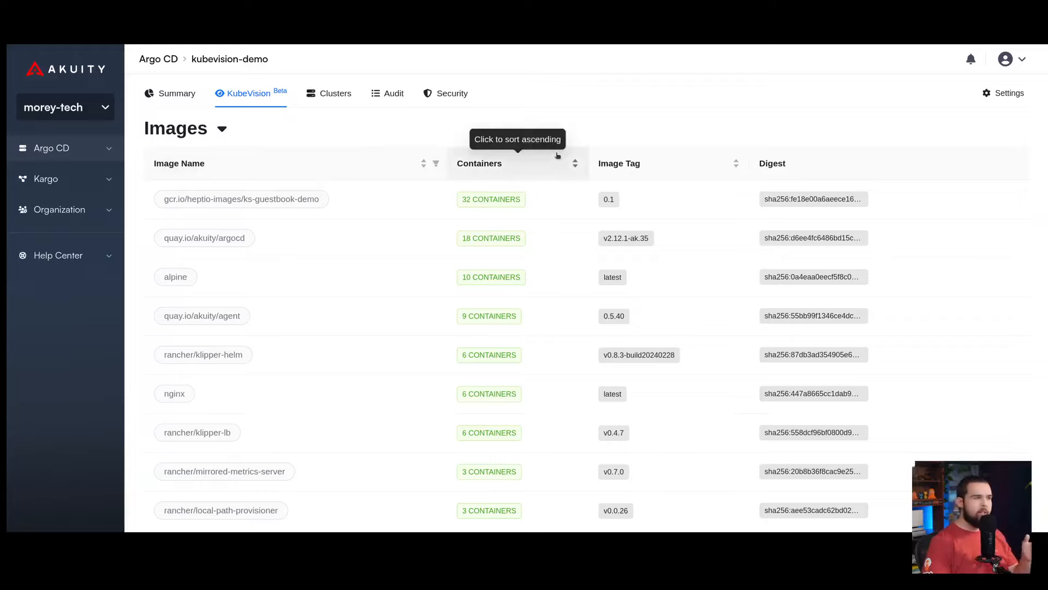
mouse_move(479, 134)
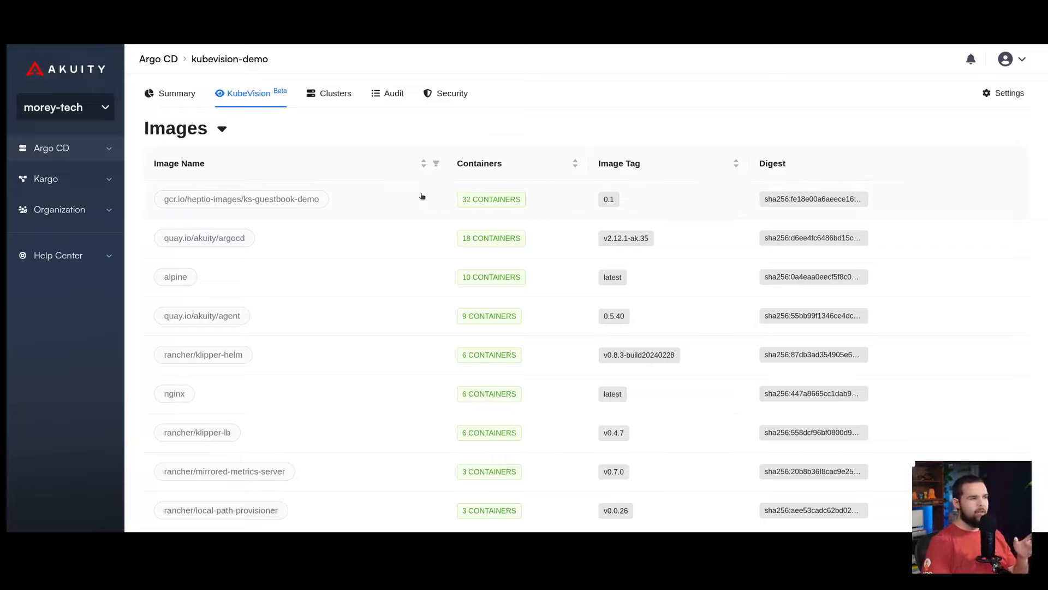
mouse_move(369, 208)
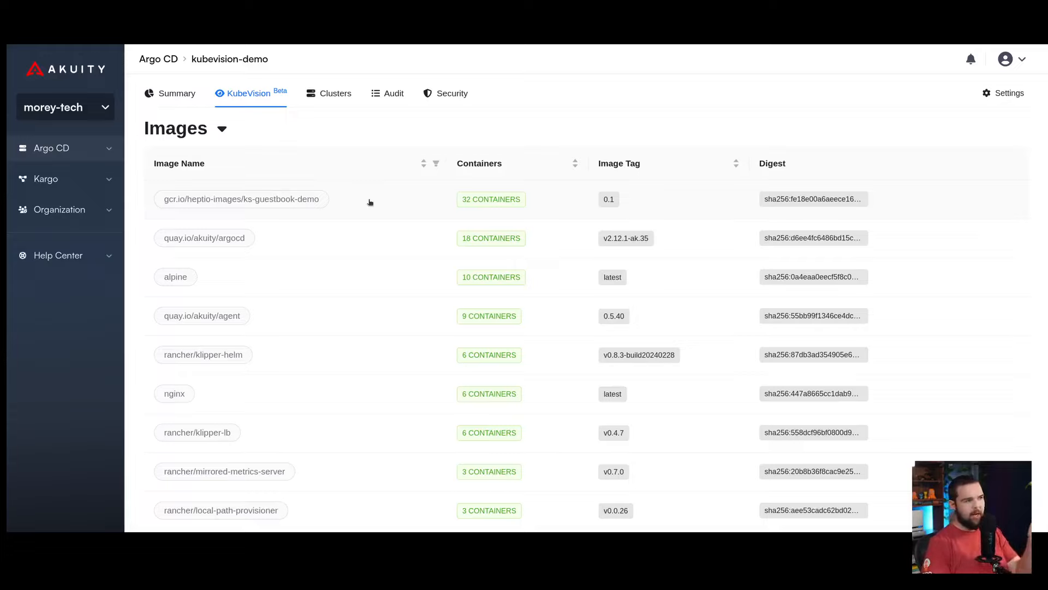
mouse_move(491, 204)
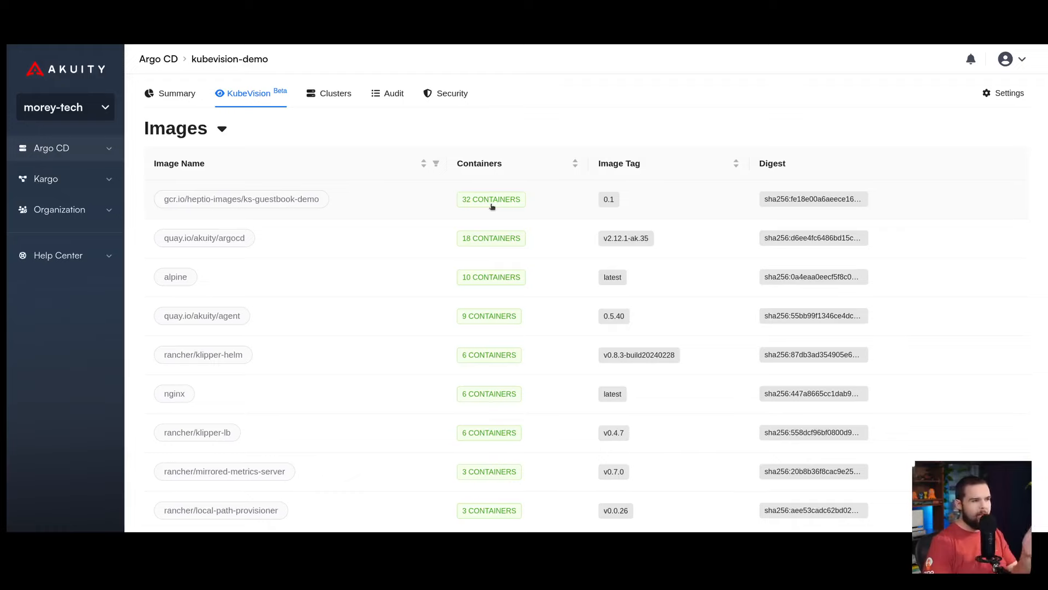
List the 32 containers running gcr.io/heptio-images/ks-guestbook-demo:0.1 from the Images view
left_click(490, 199)
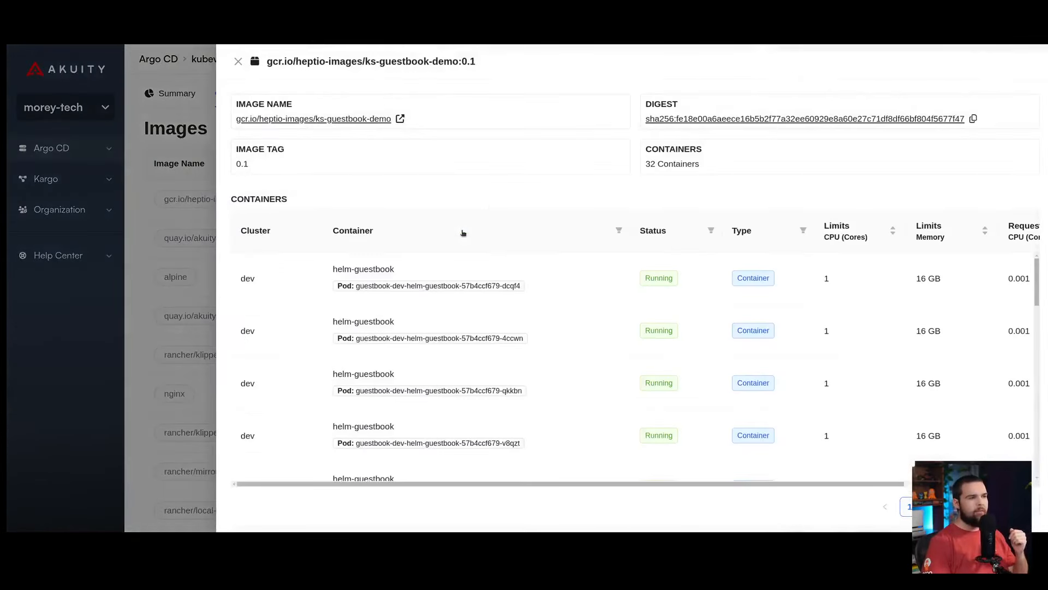
mouse_move(427, 292)
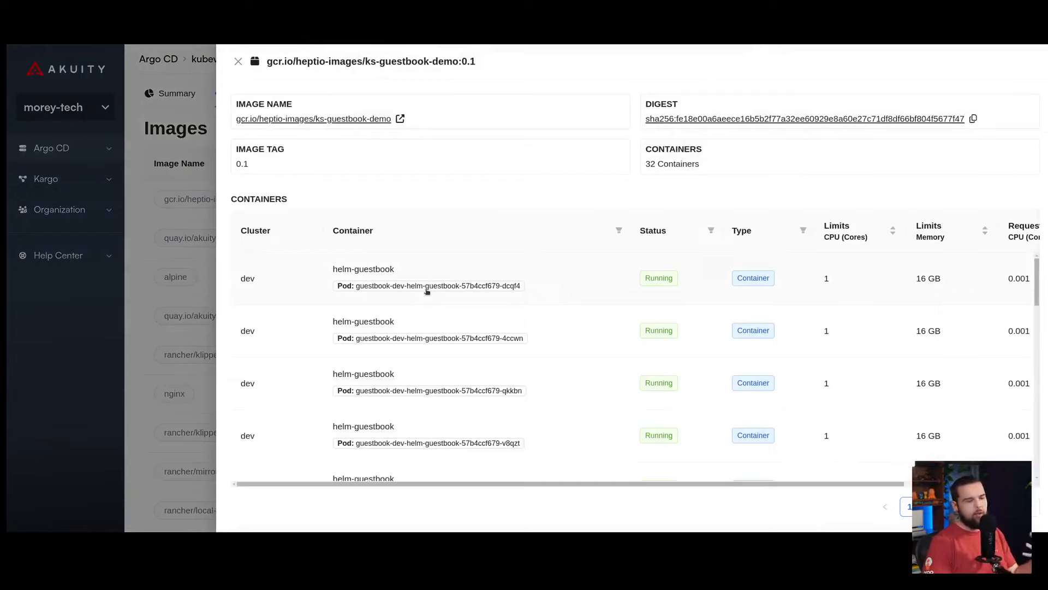